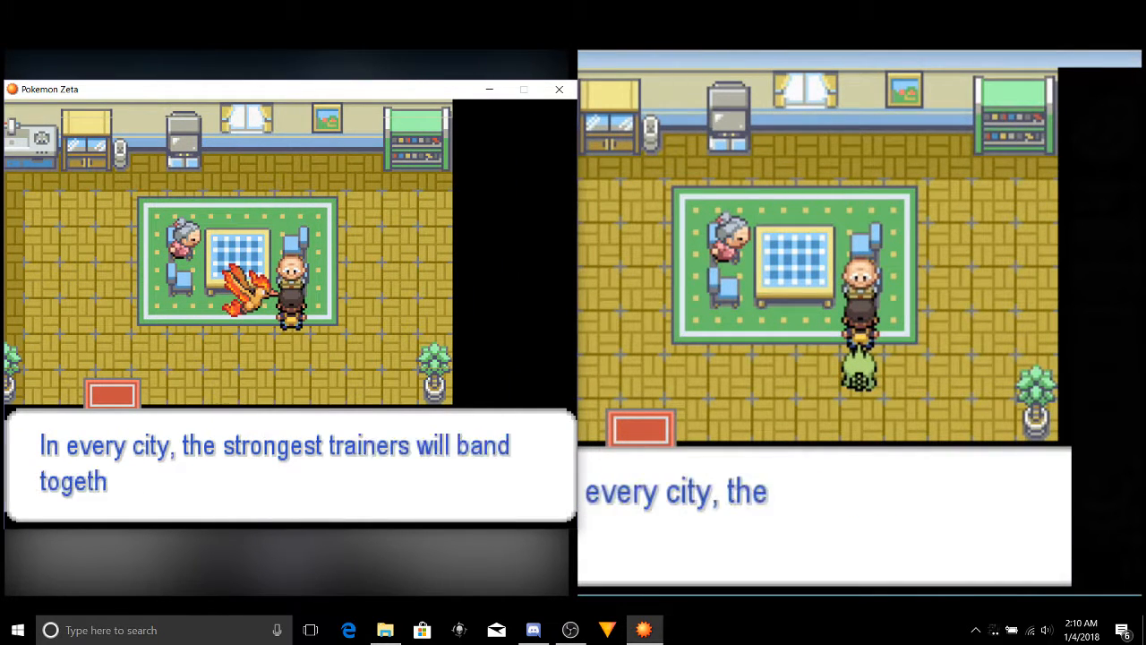
Step: Finish the old man's dialogue and choose FIGHT to bring up Matt's moves against wild Shellos
key(enter)
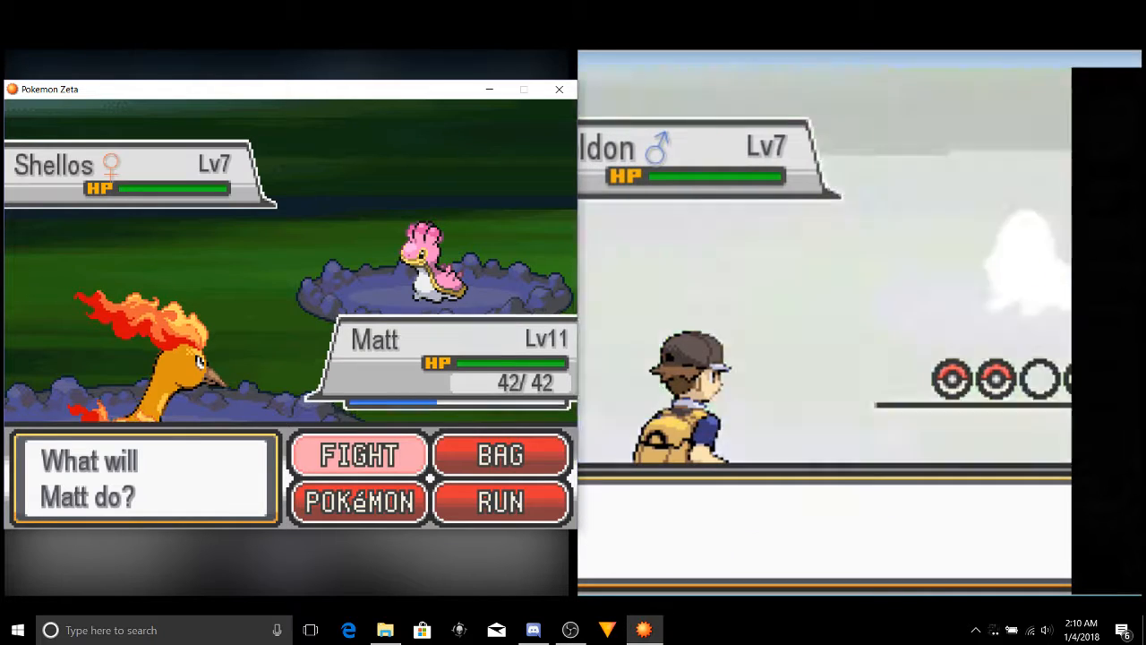
click(358, 454)
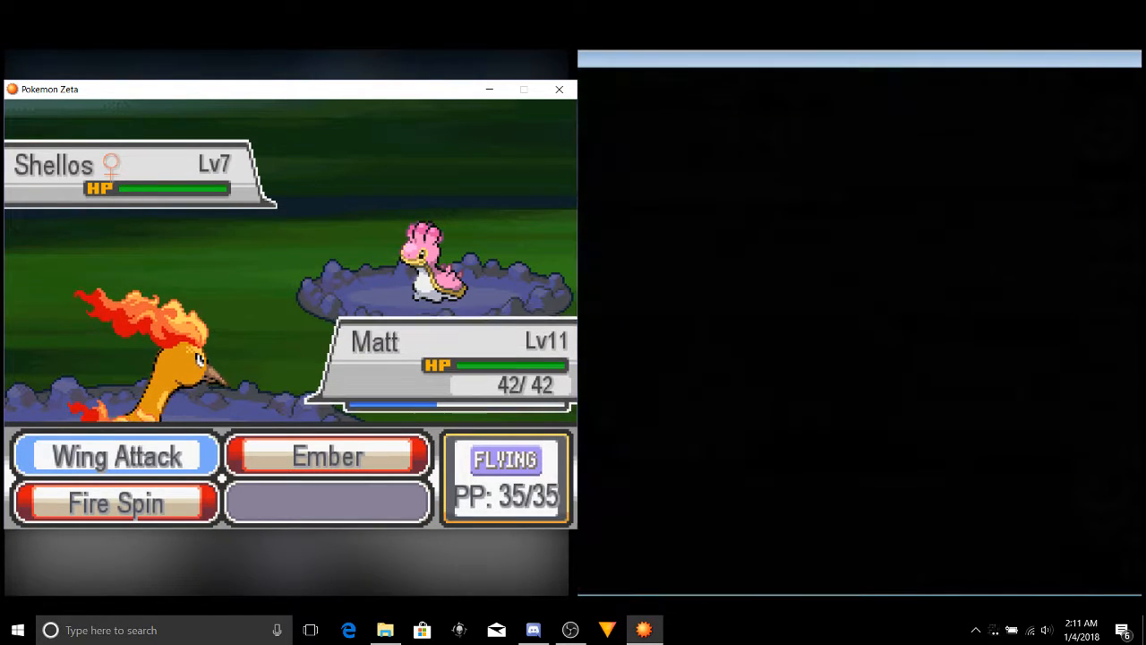
click(114, 454)
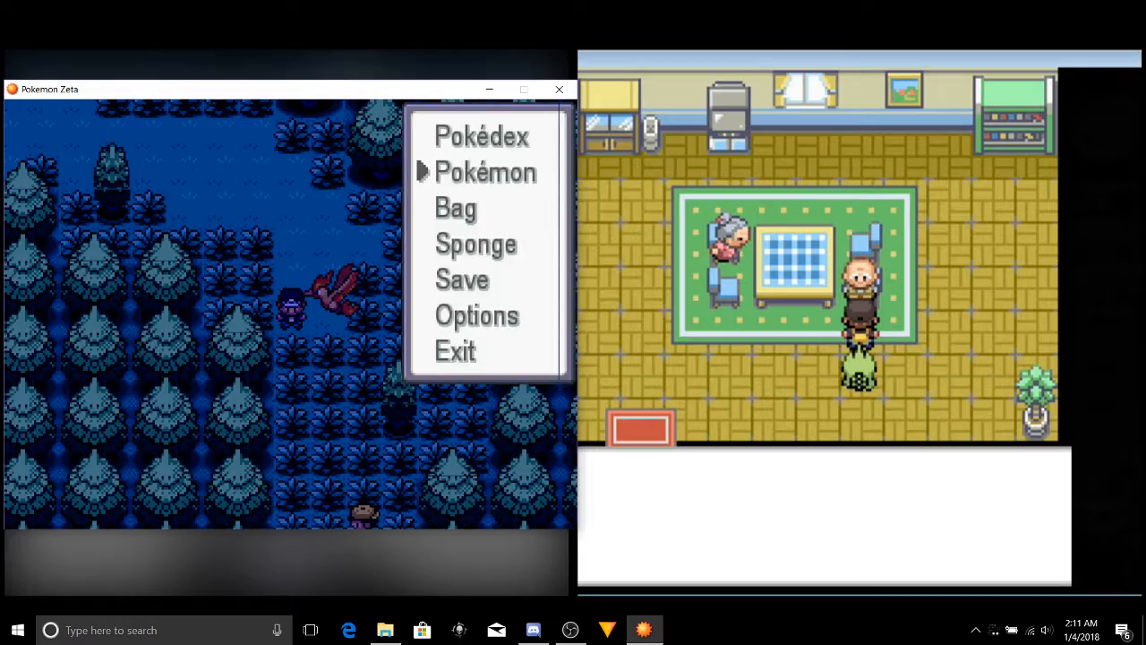
Step: Choose RUN against the wild Dragonite and dismiss 'Got away safely!'
click(454, 208)
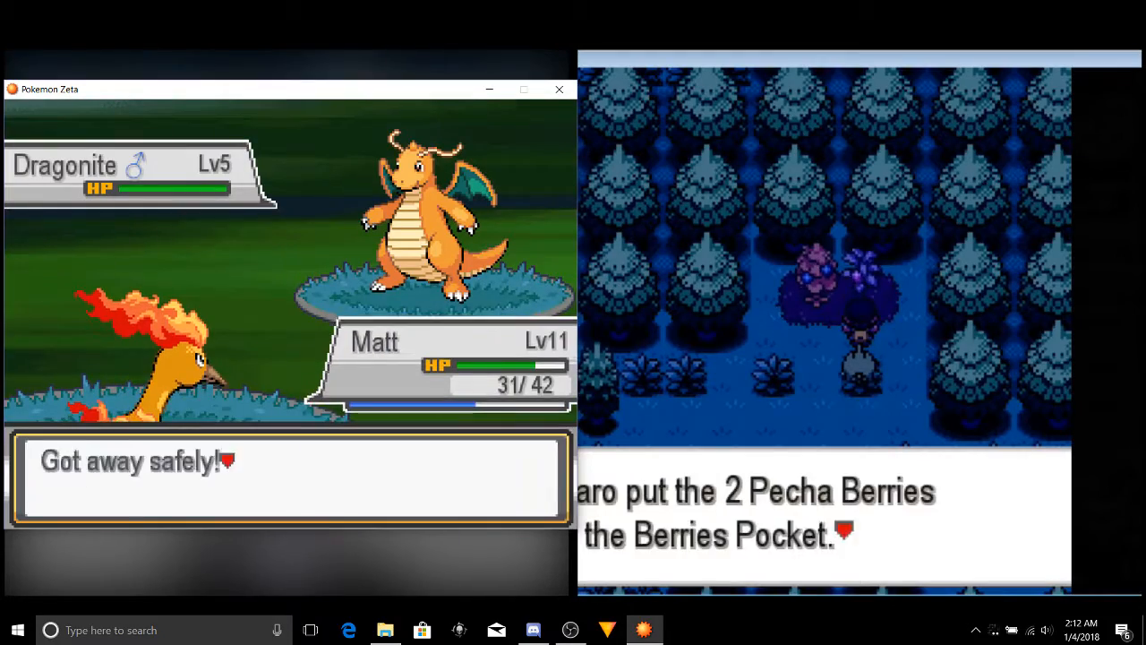
key(enter)
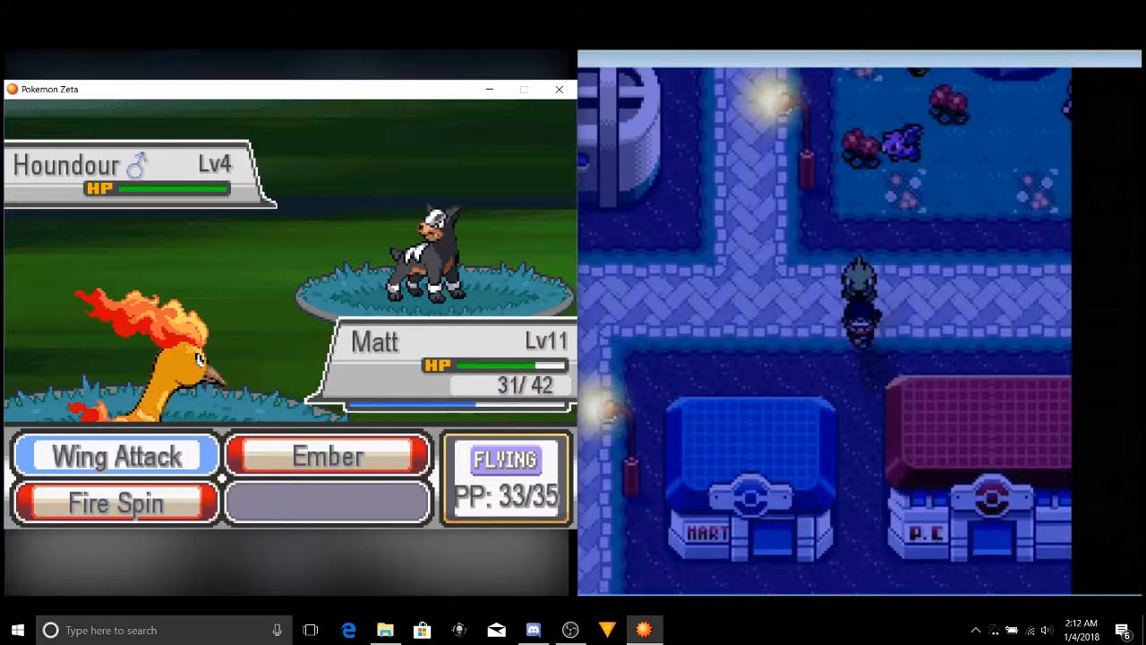
Step: Attack the wild Houndour with a move, then walk north into Superior City
click(115, 455)
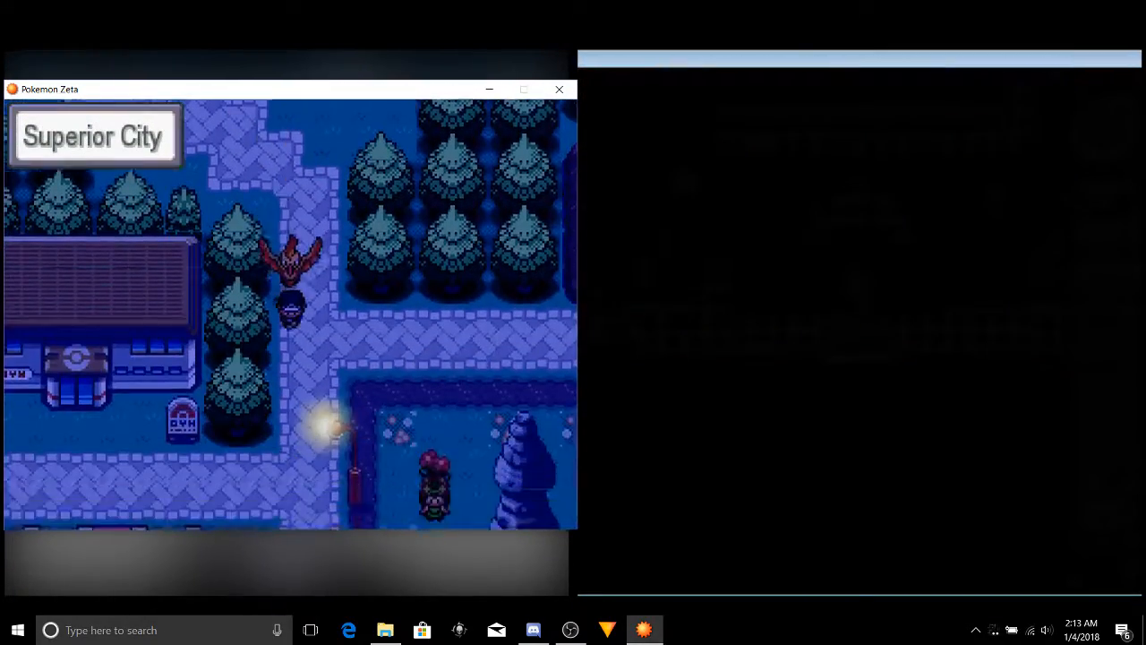
key(up)
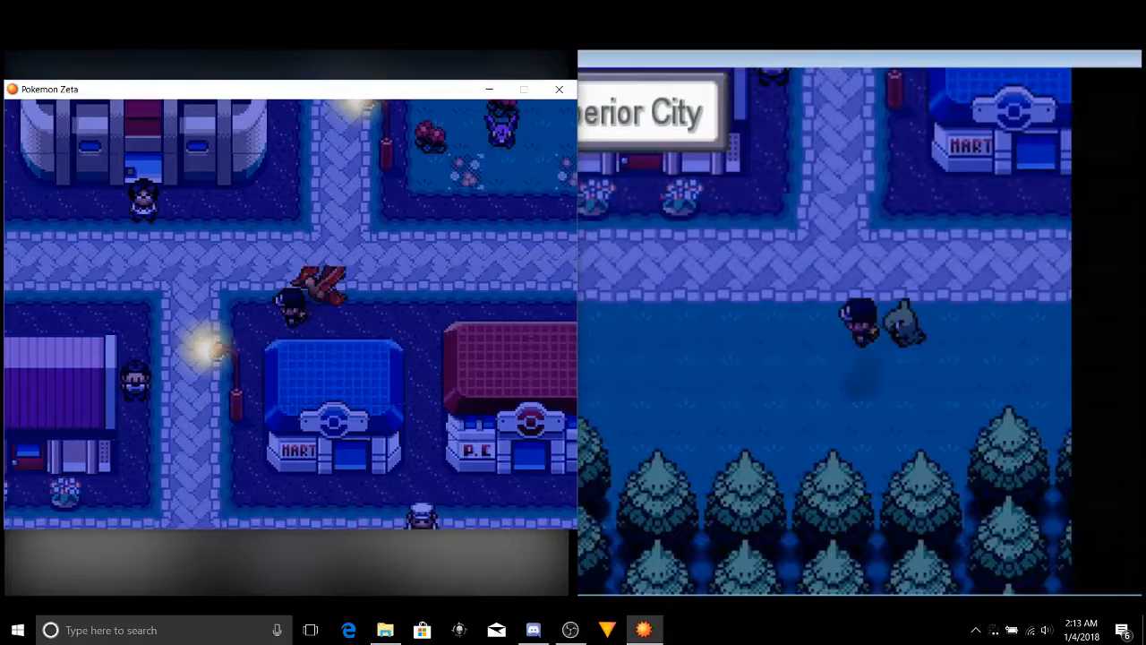
key(Down)
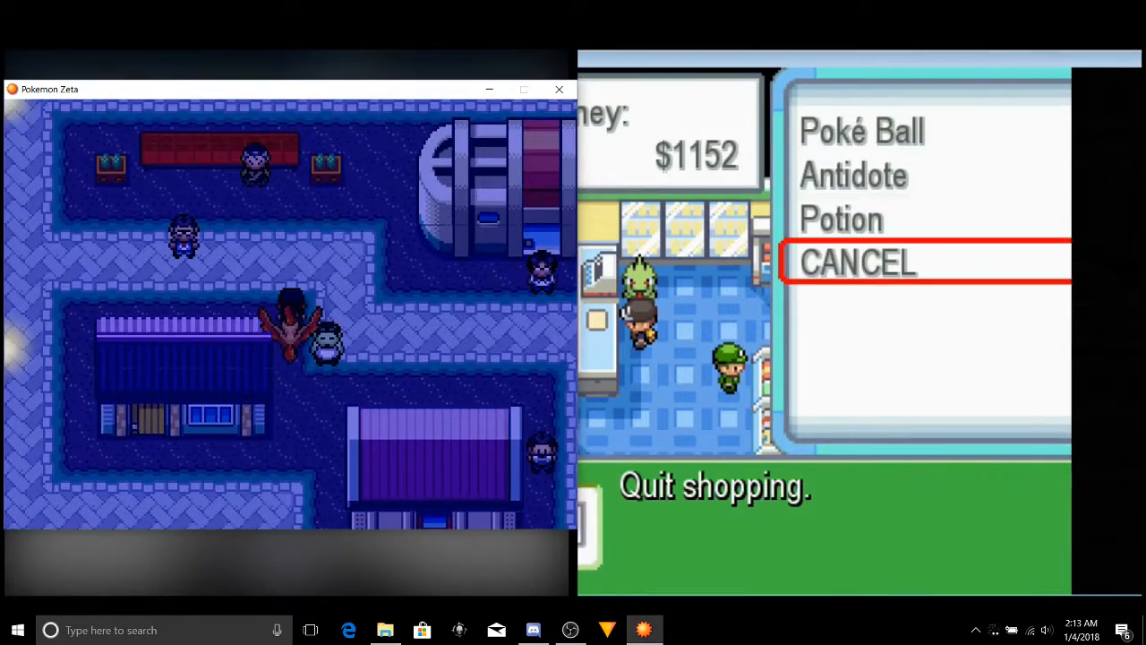
Step: Heal at the Pokemon Center, greet the house residents, and highlight Potion in the Mart's Buy list
key(up)
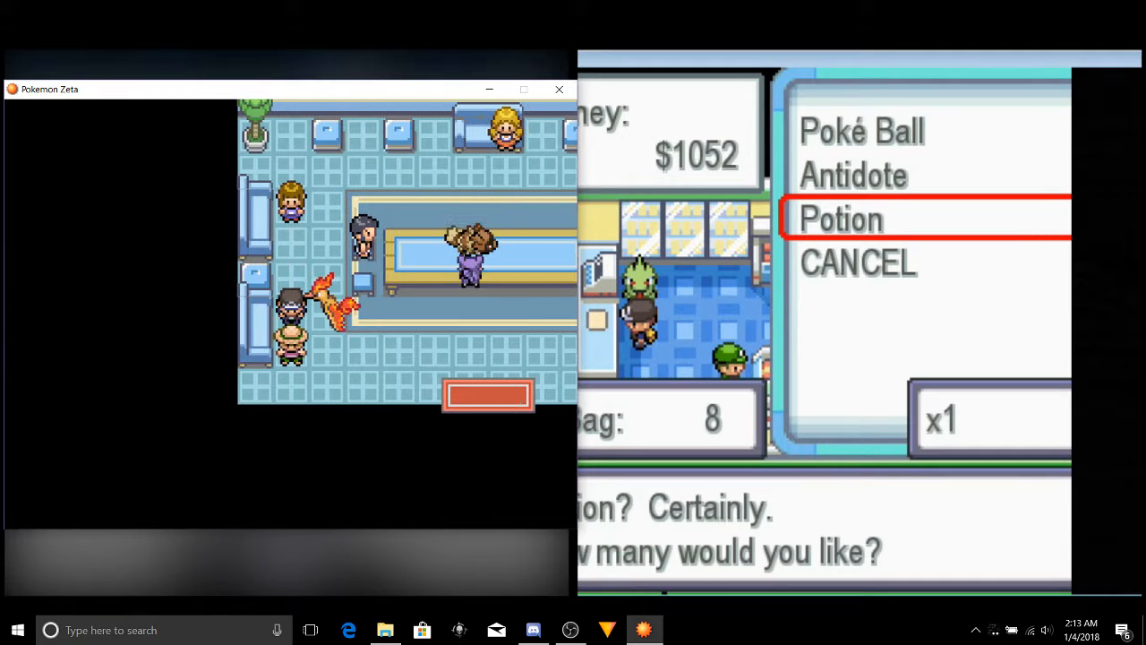
key(up)
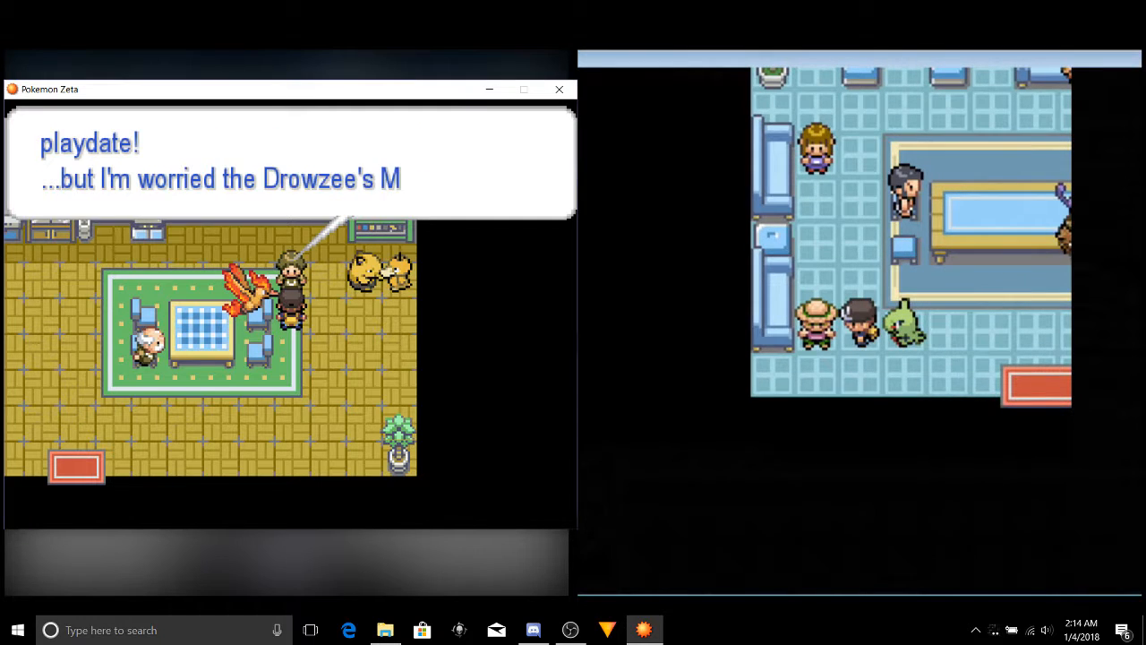
key(enter)
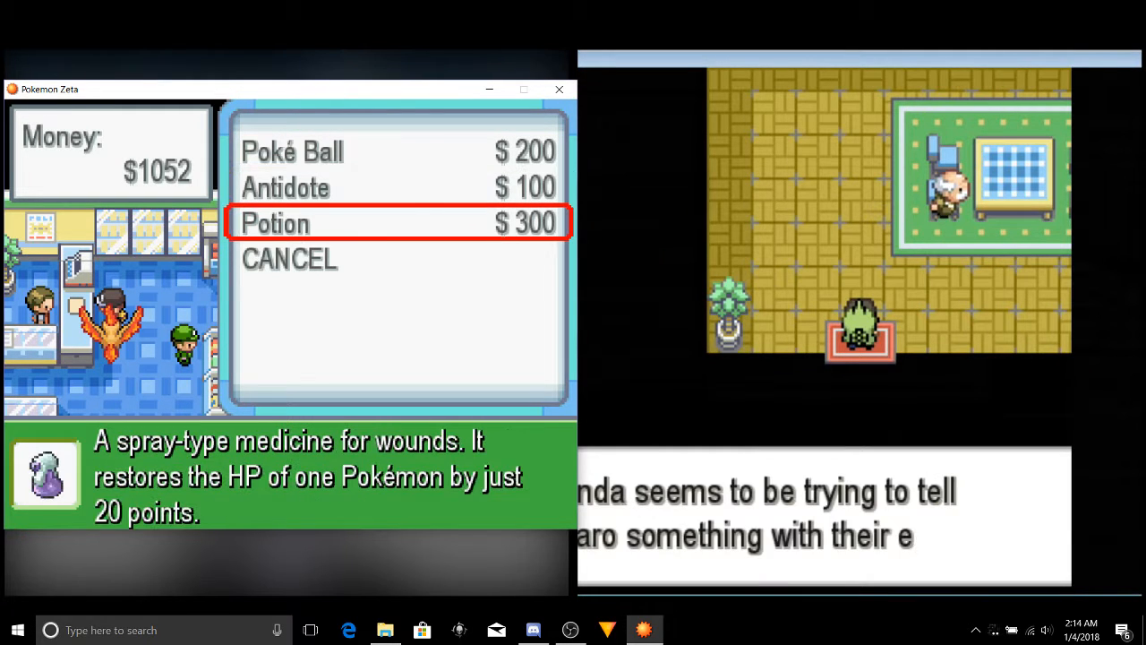
click(274, 223)
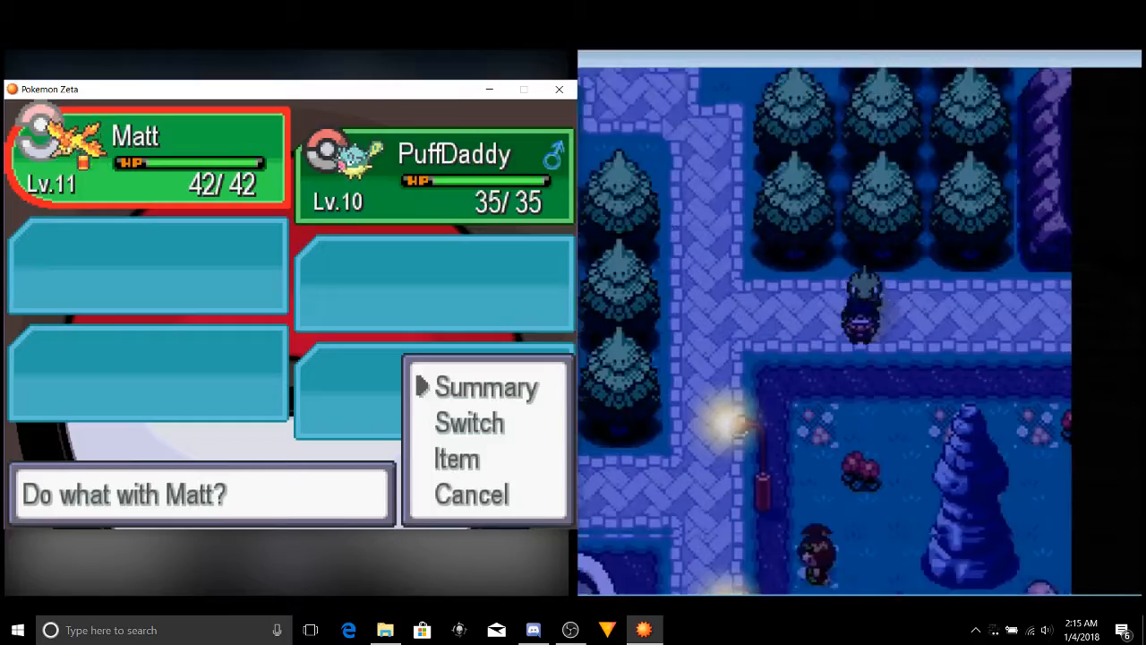
Step: View Matt's Summary from the party, then save the game in Superior City
click(469, 423)
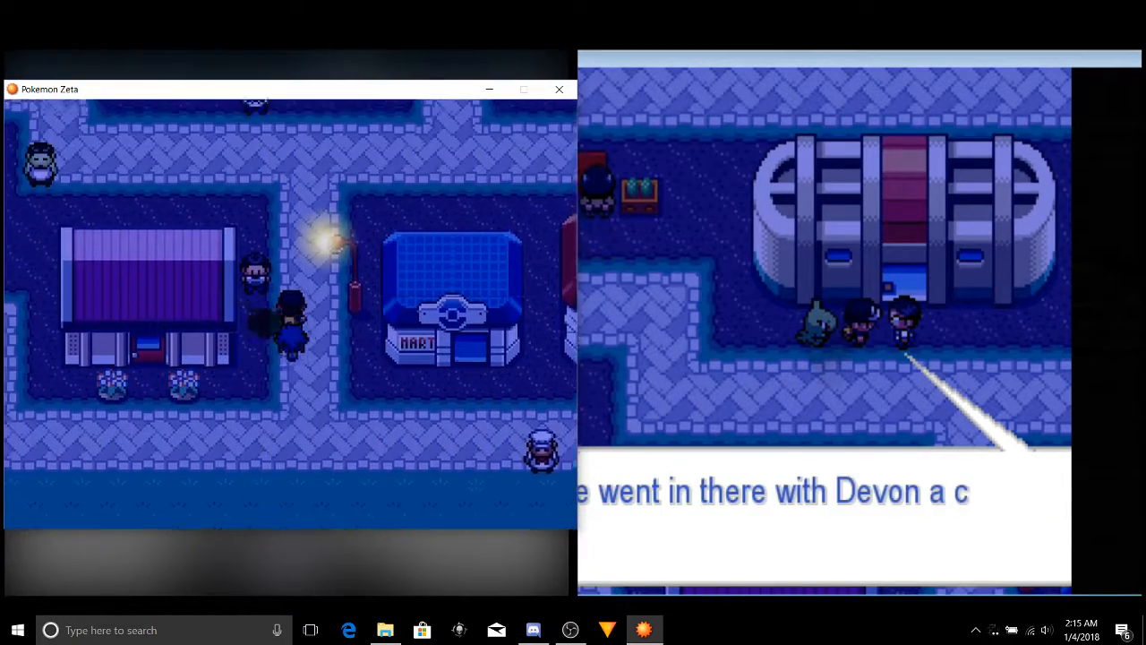
key(enter)
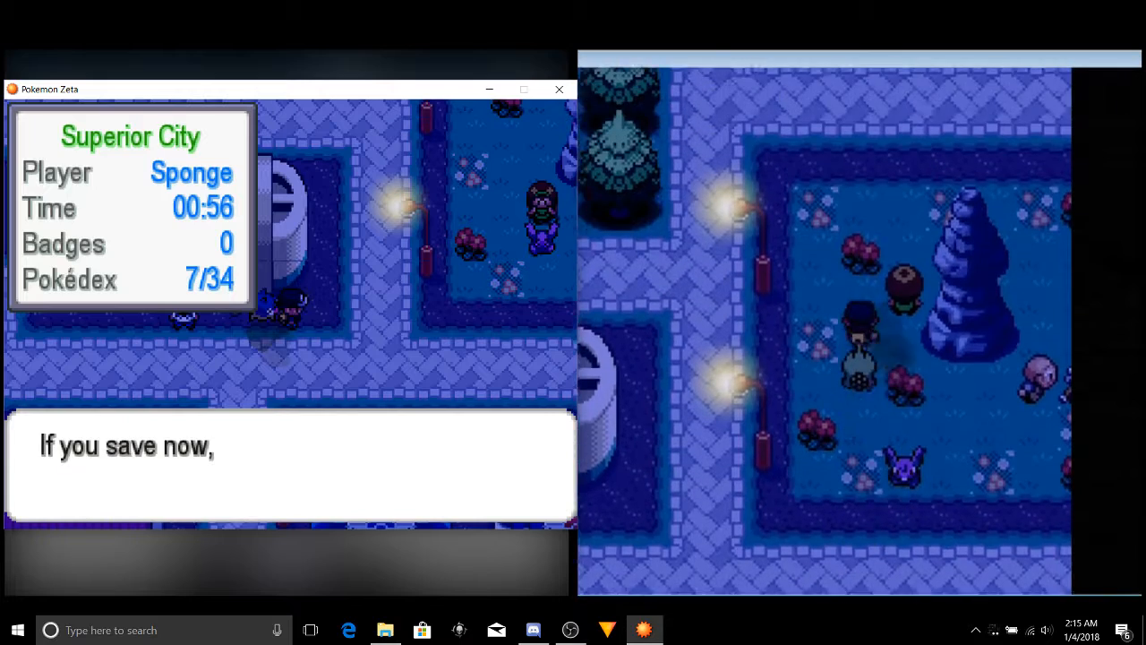
key(enter)
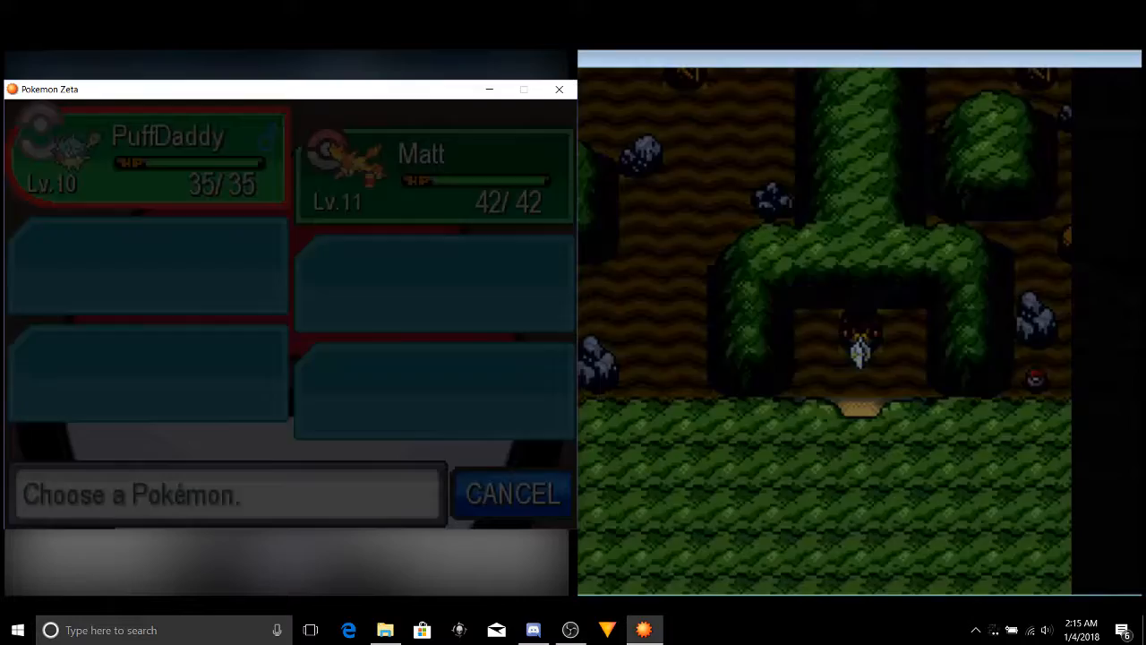
Step: Advance the 'Wild Cubone appeared!' text until PuffDaddy's battle menu shows
click(512, 494)
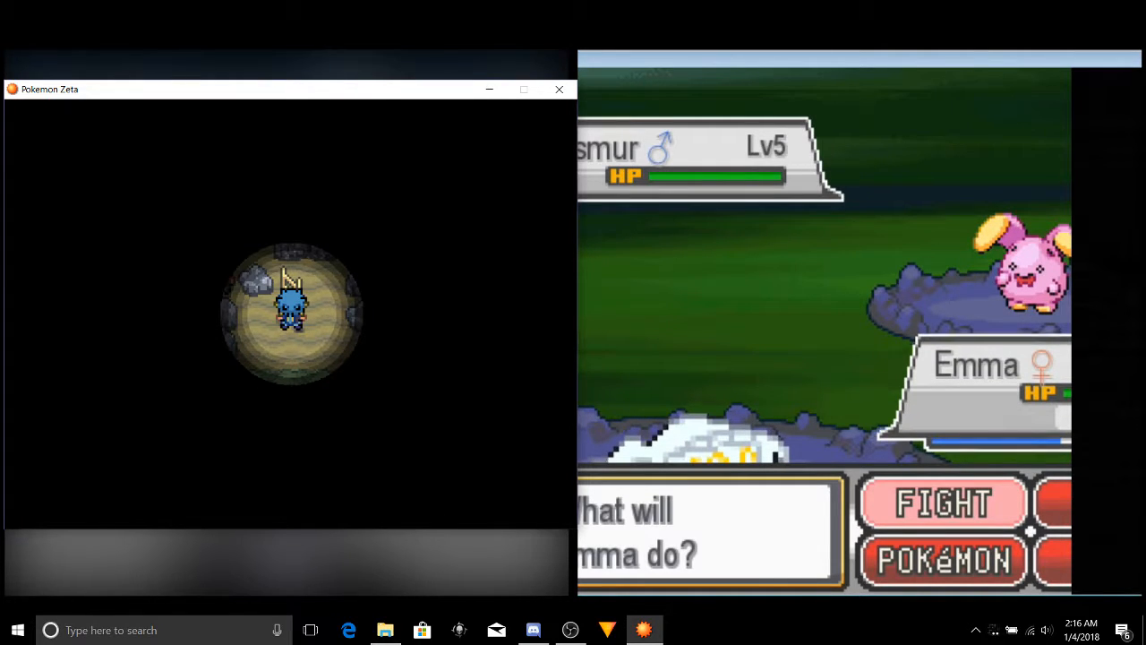
click(941, 501)
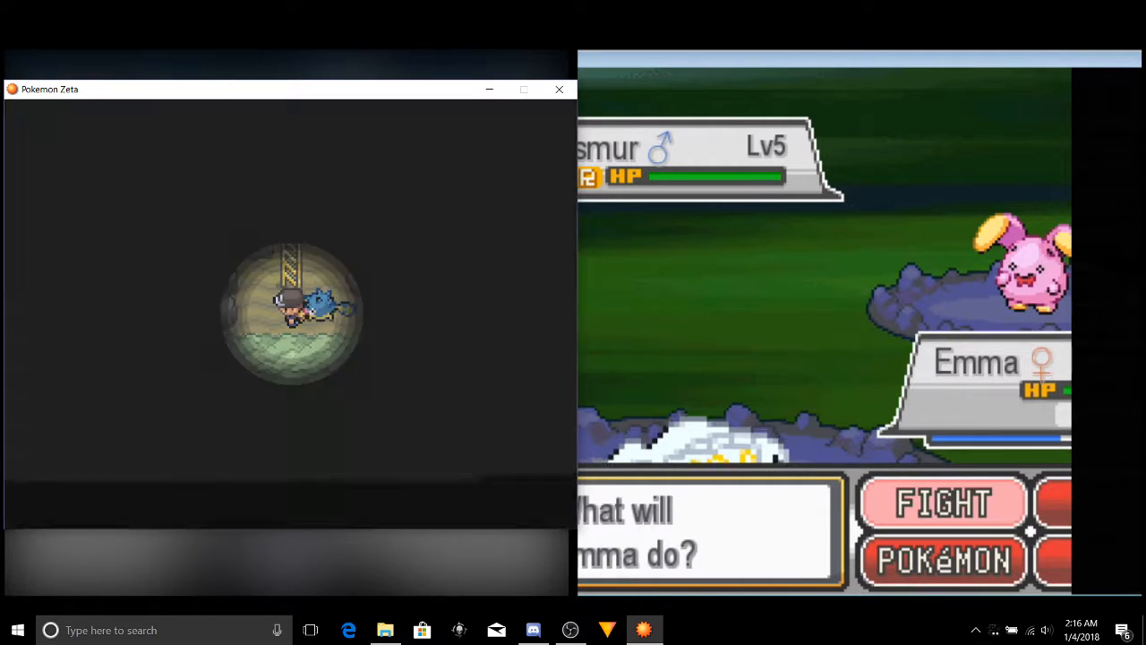
click(942, 501)
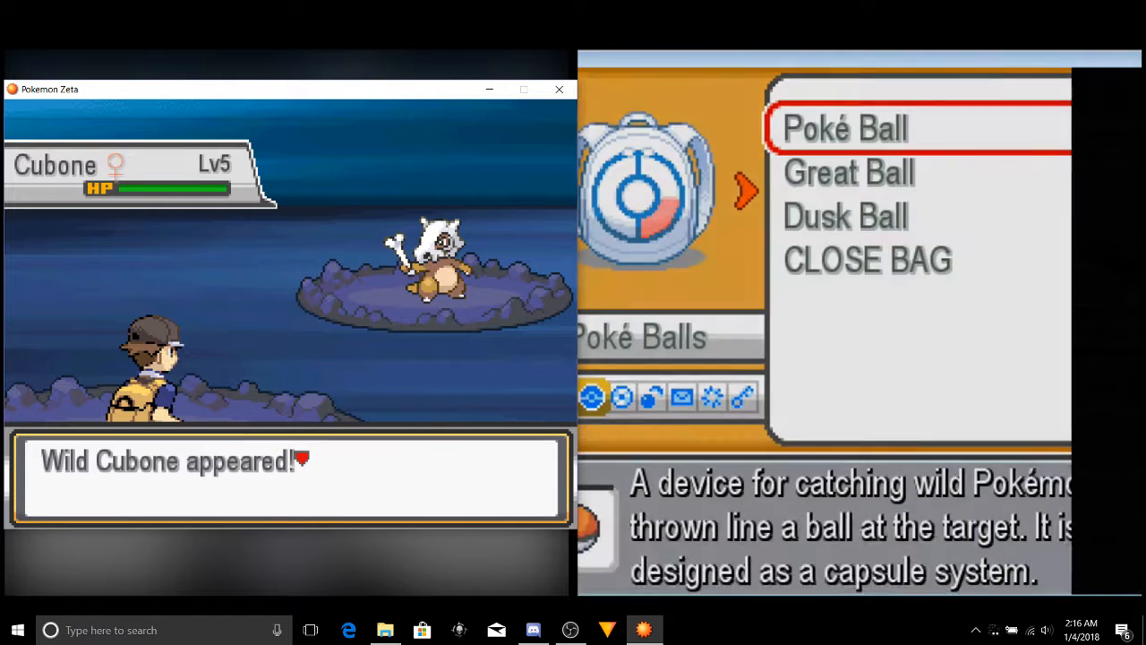
click(843, 129)
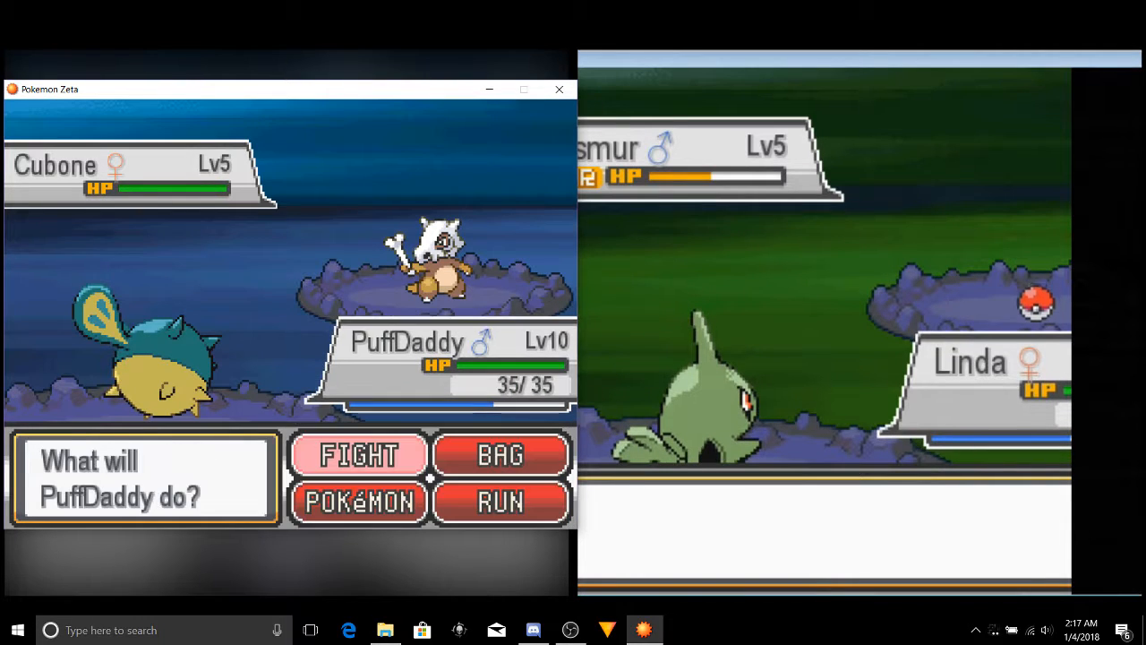
Step: Hit Cubone with PuffDaddy's Poison Sting, then throw a Poké Ball from the BAG
click(358, 454)
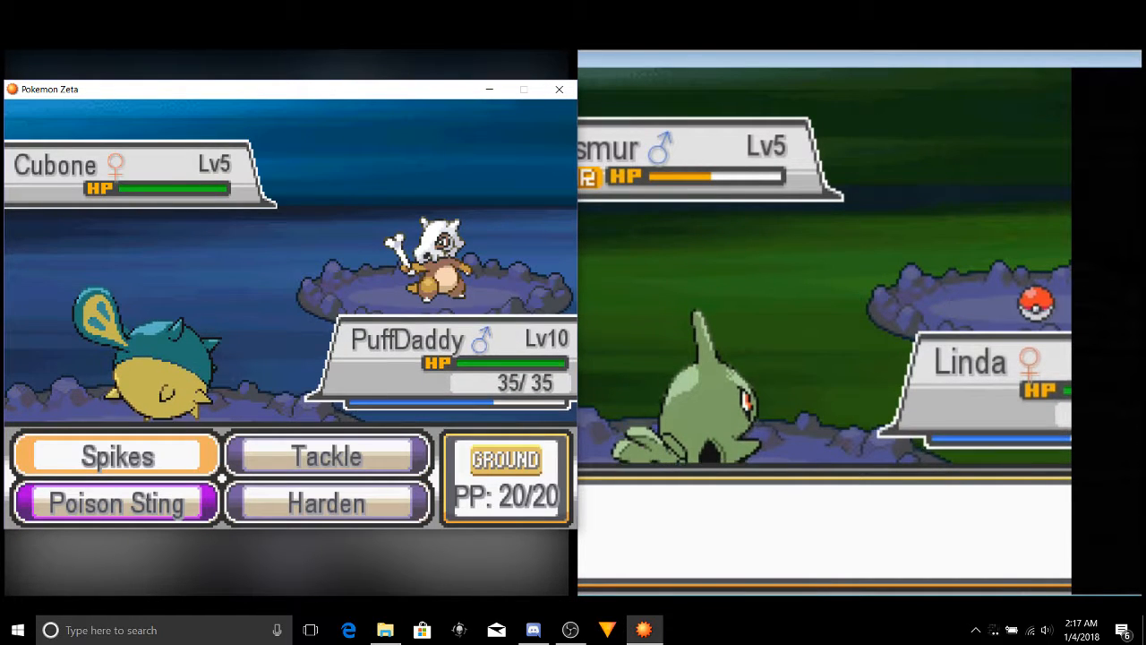
click(117, 501)
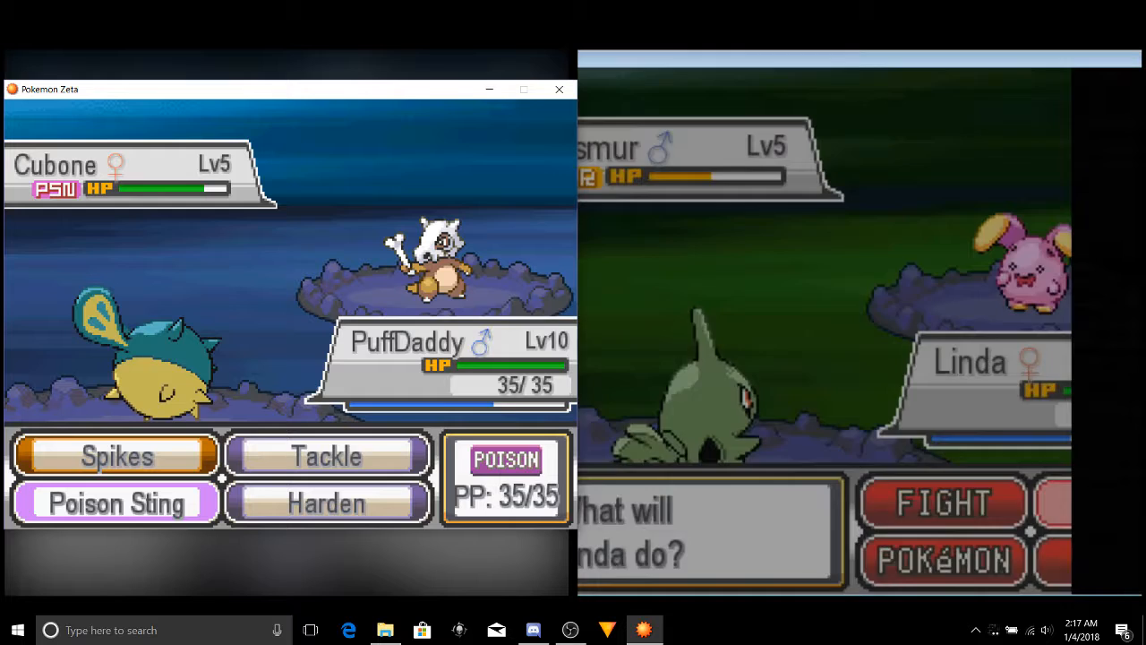
click(325, 501)
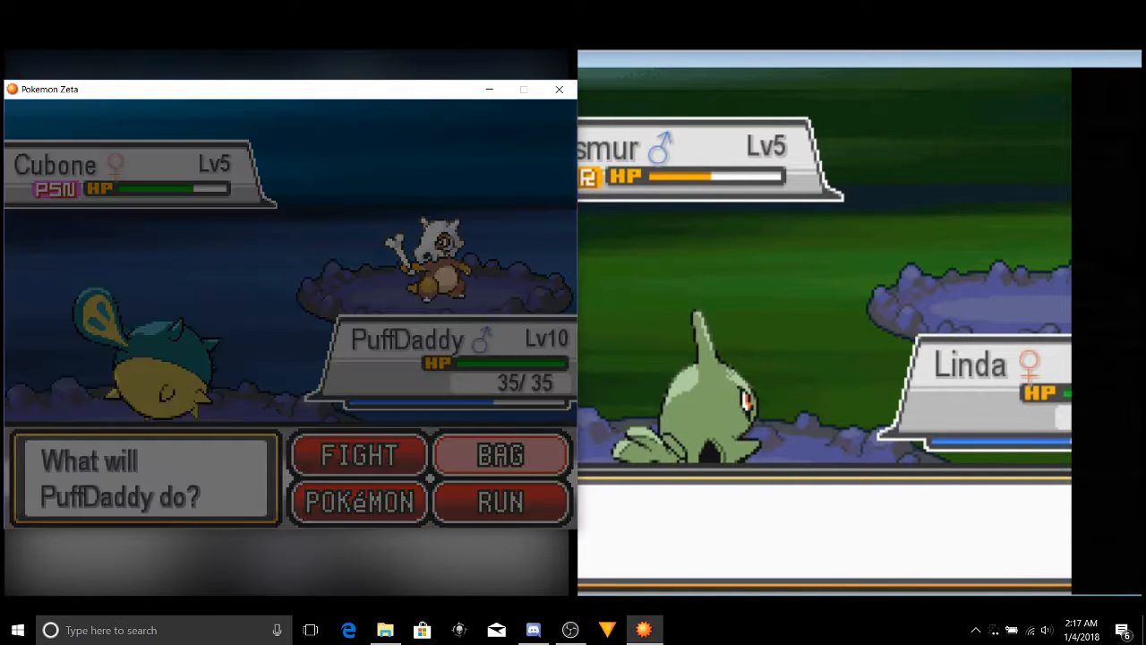
click(500, 455)
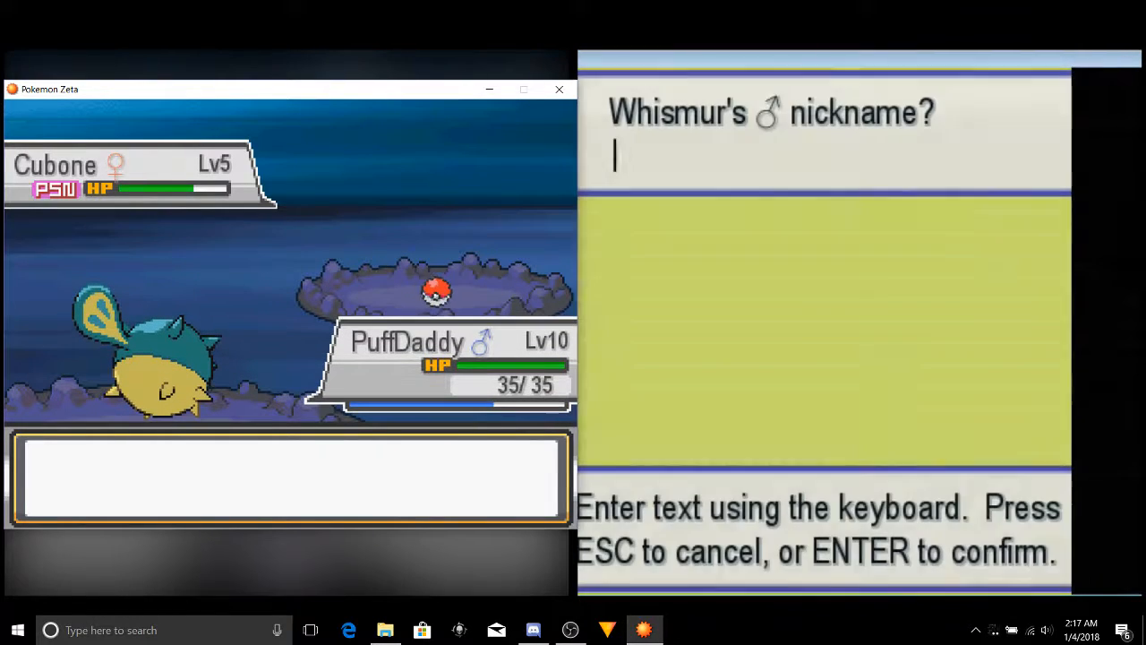
Step: Nickname the newly caught Whismur 'NoisyBoi' and confirm it
text(Noisy)
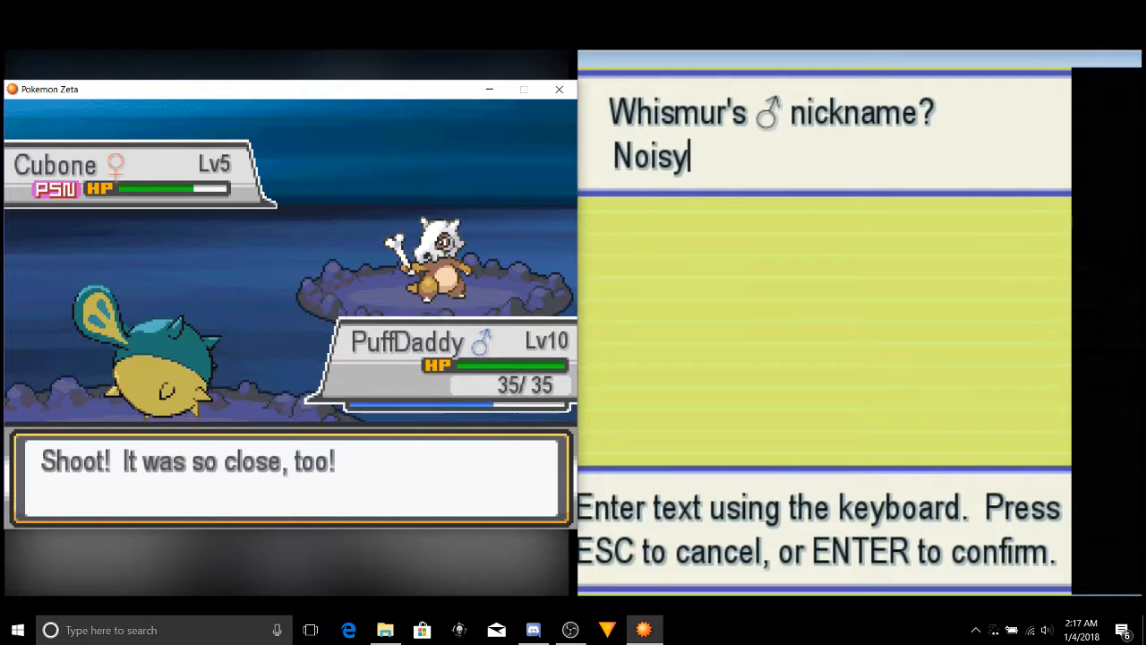
text(B)
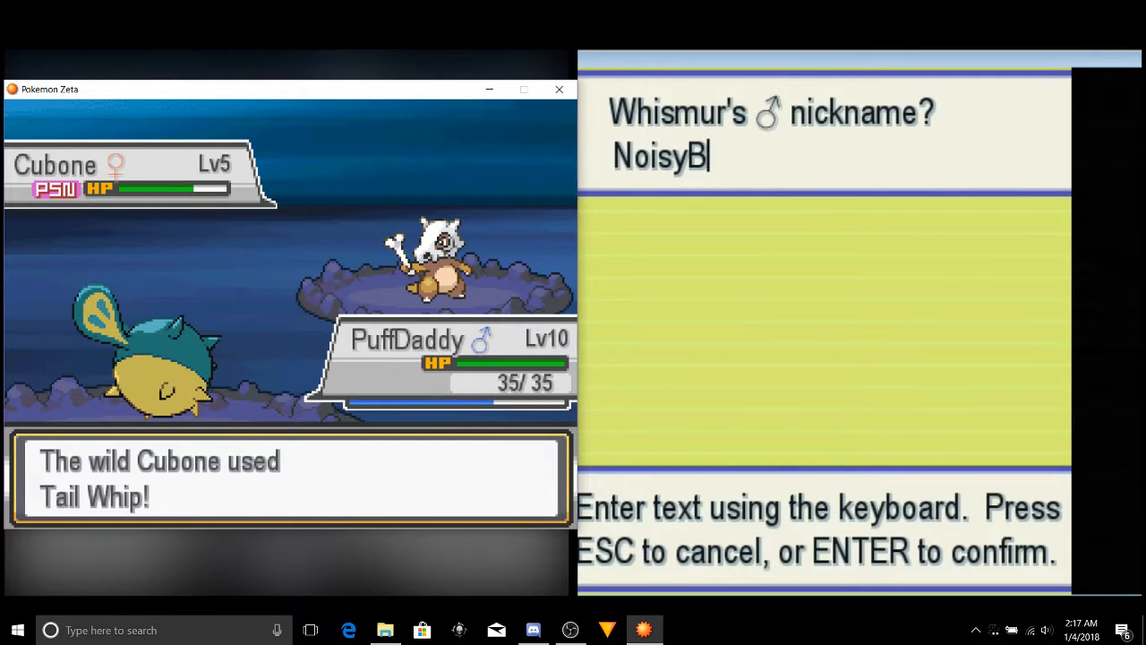
text(oi)
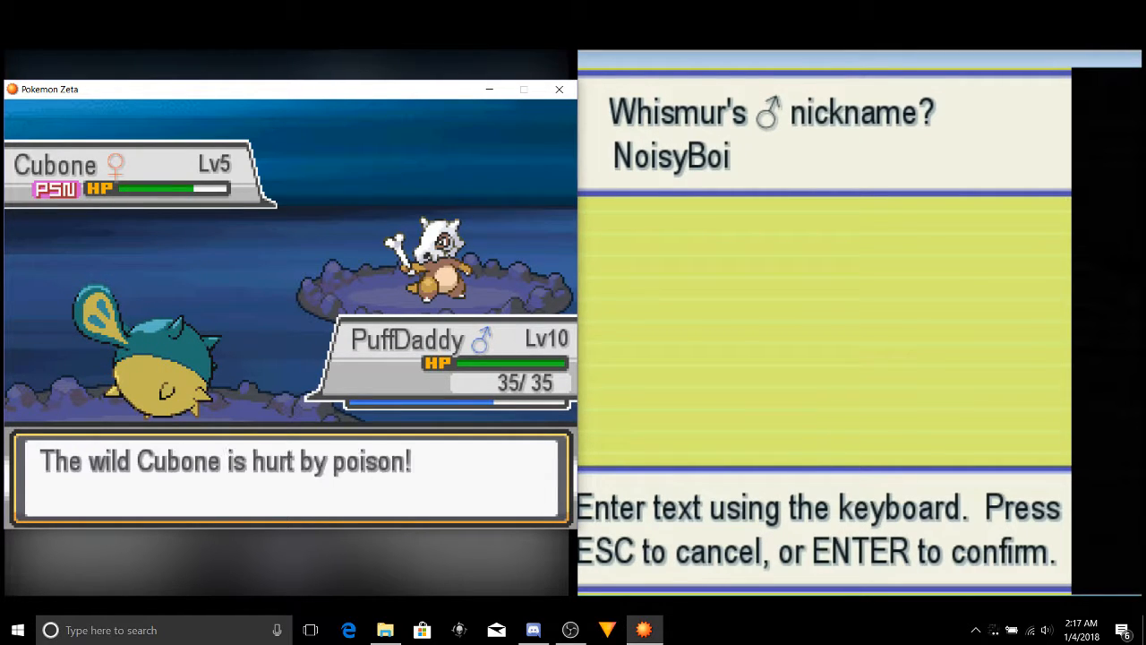
key(enter)
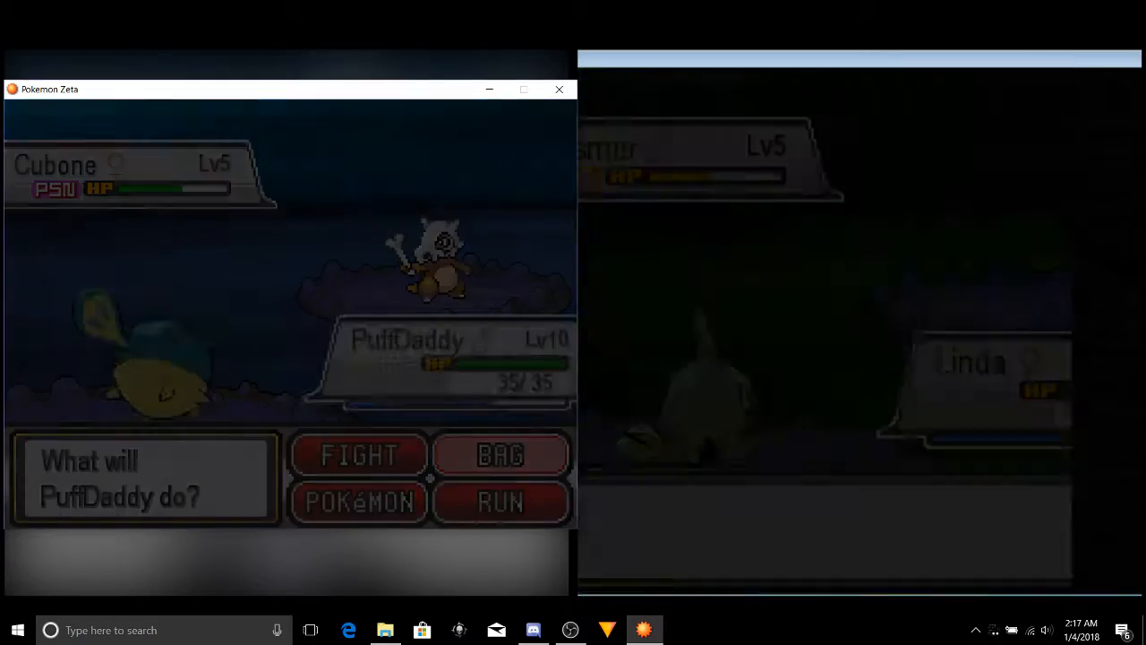
Step: Throw two more Poké Balls at the escaping Cubone, leaving two in the bag
click(499, 455)
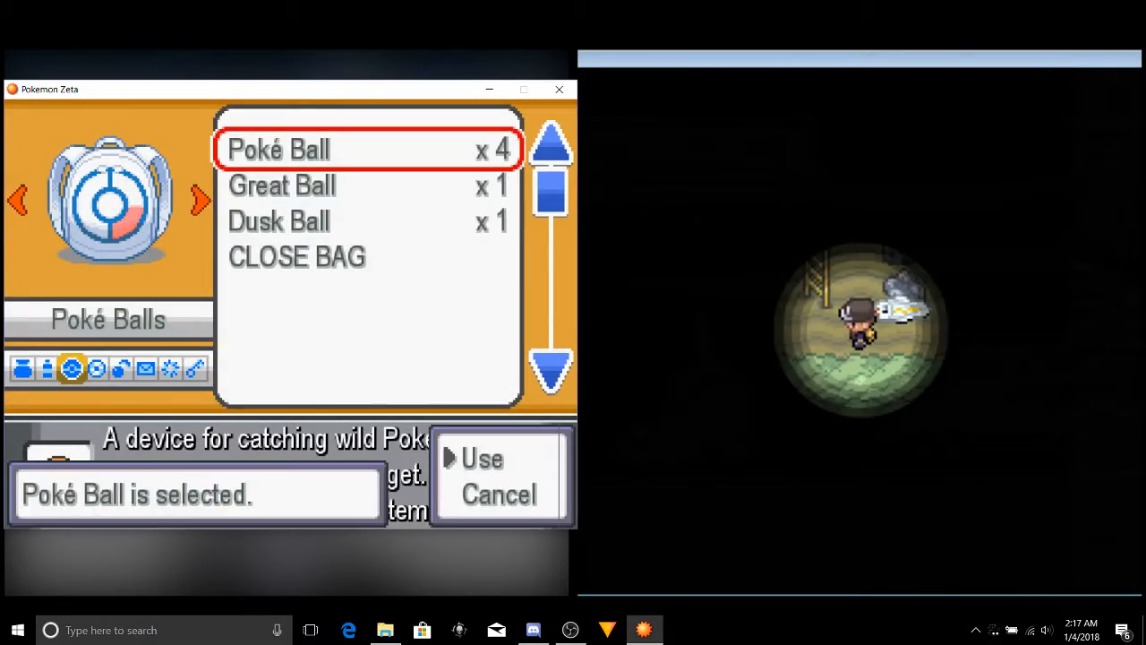
click(482, 458)
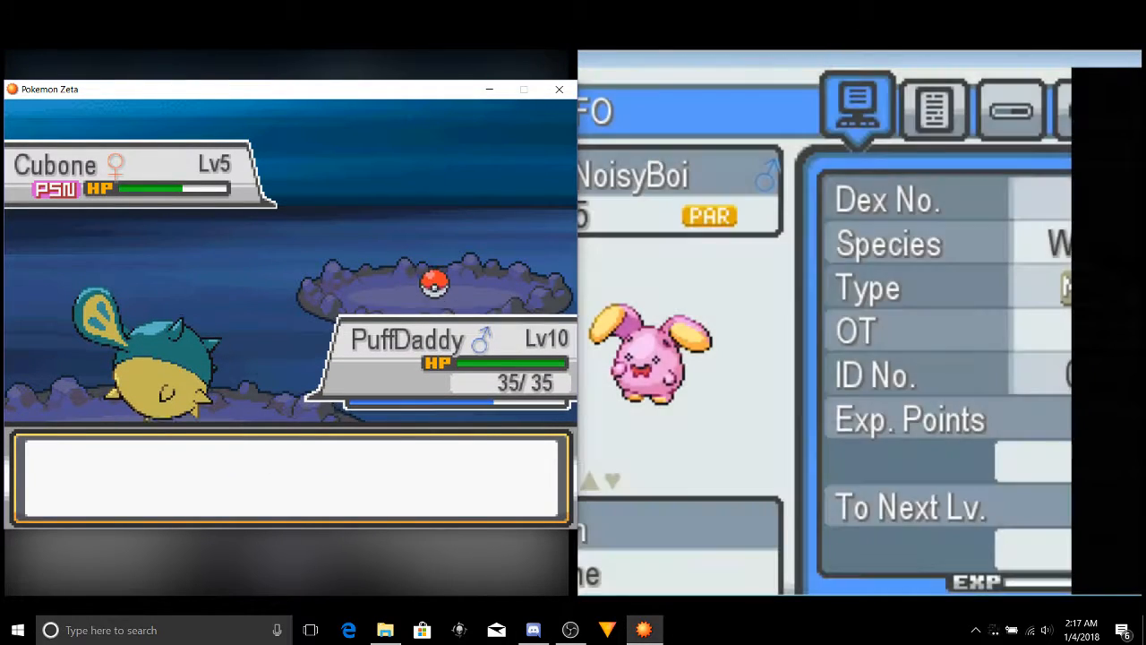
click(1010, 108)
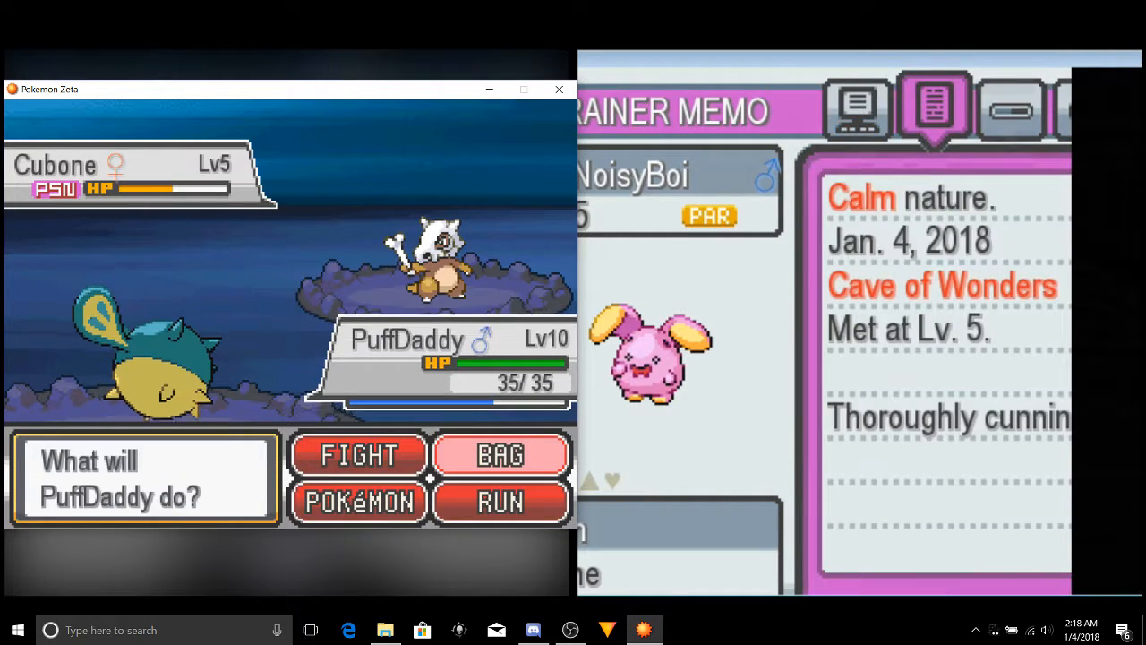
click(499, 454)
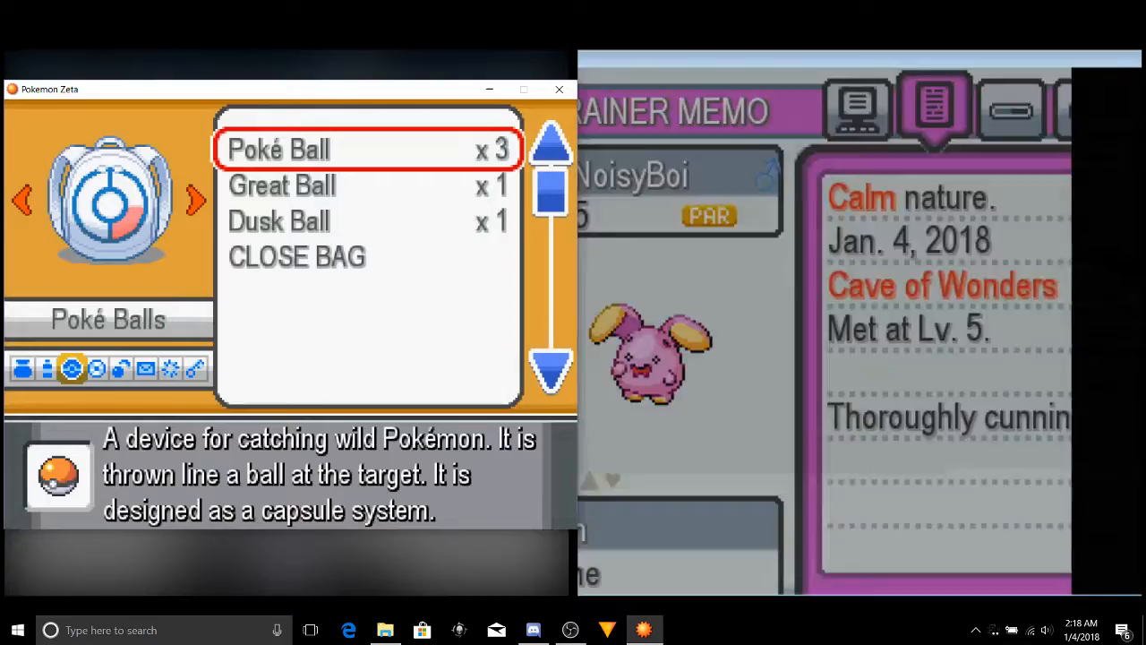
click(277, 151)
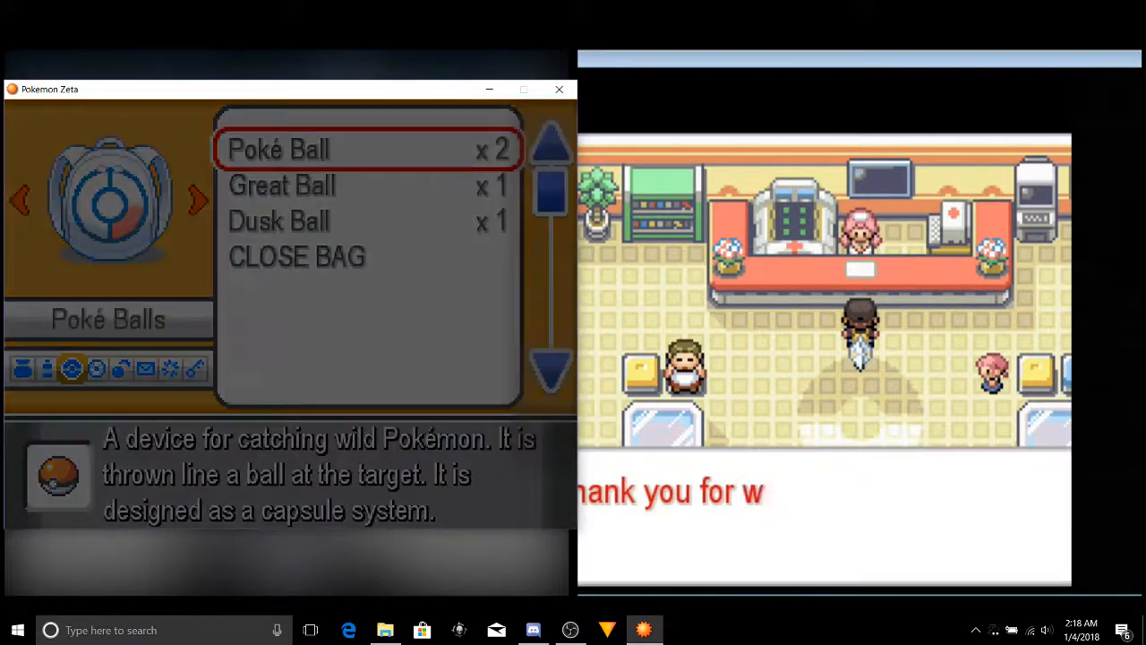
Step: Throw another Poké Ball at Cubone and reopen the bag with one ball left
click(280, 150)
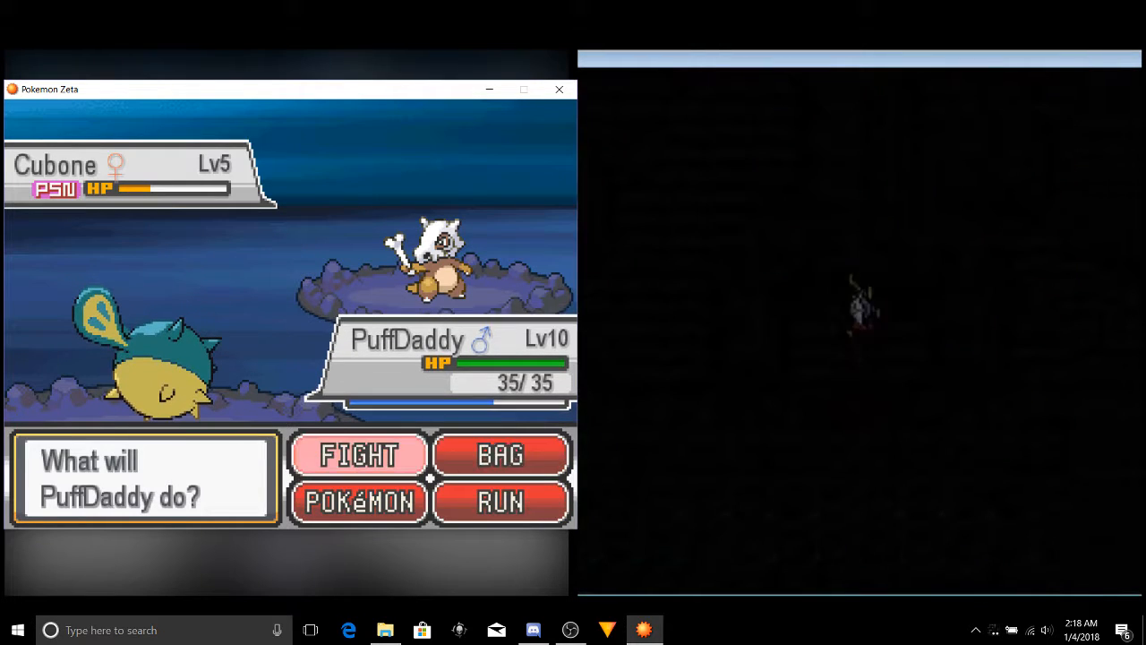
click(358, 455)
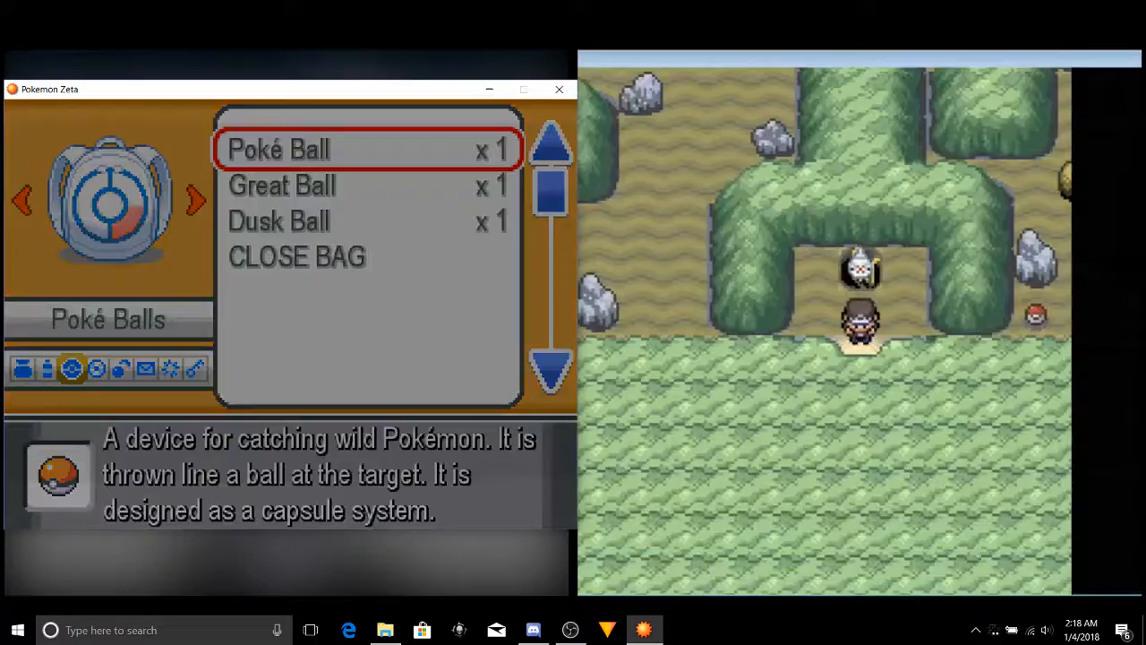
Step: Catch Cubone with the last Poké Ball and start typing the nickname 'Carl'
click(279, 148)
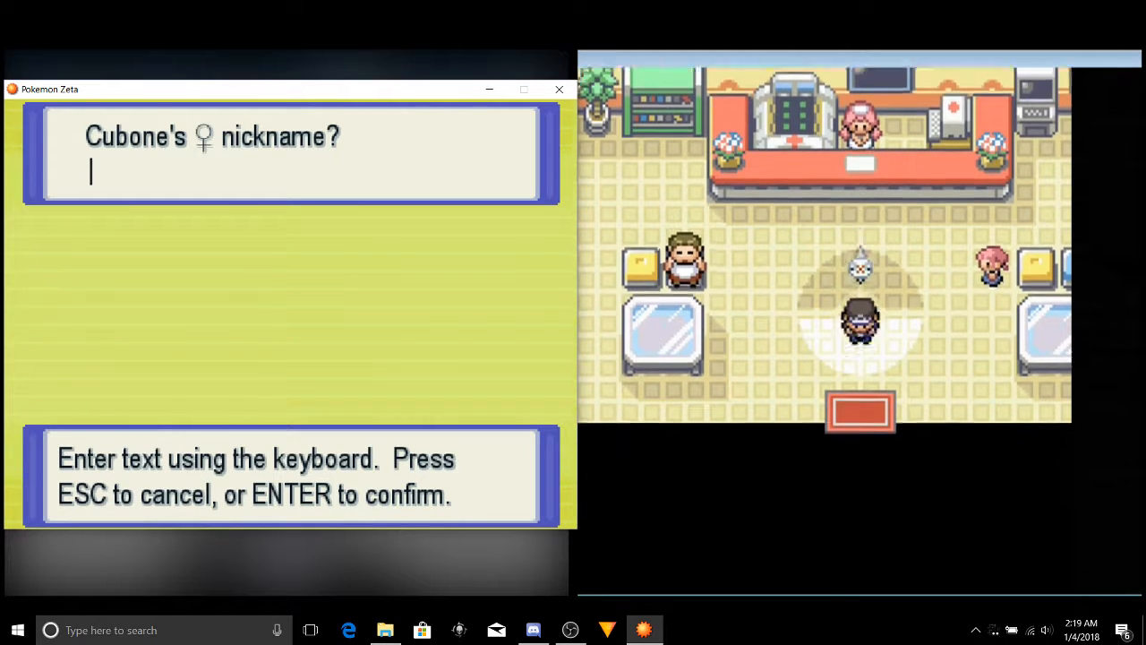
text(Carl)
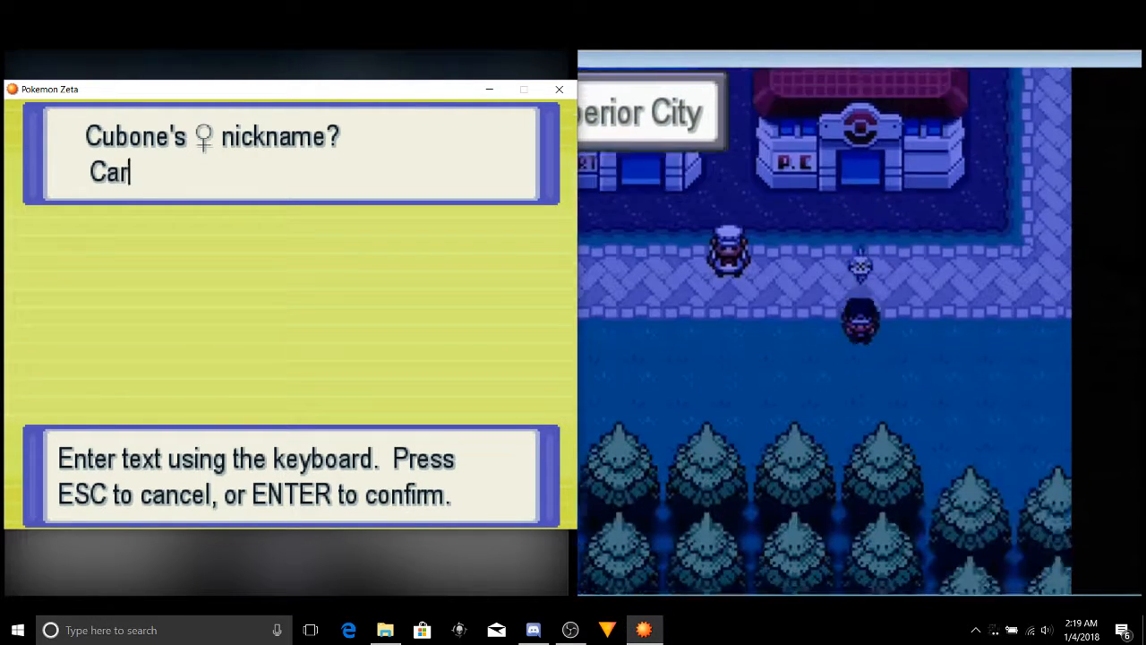
Step: Finish the nickname as 'Carly' and confirm it
text(y)
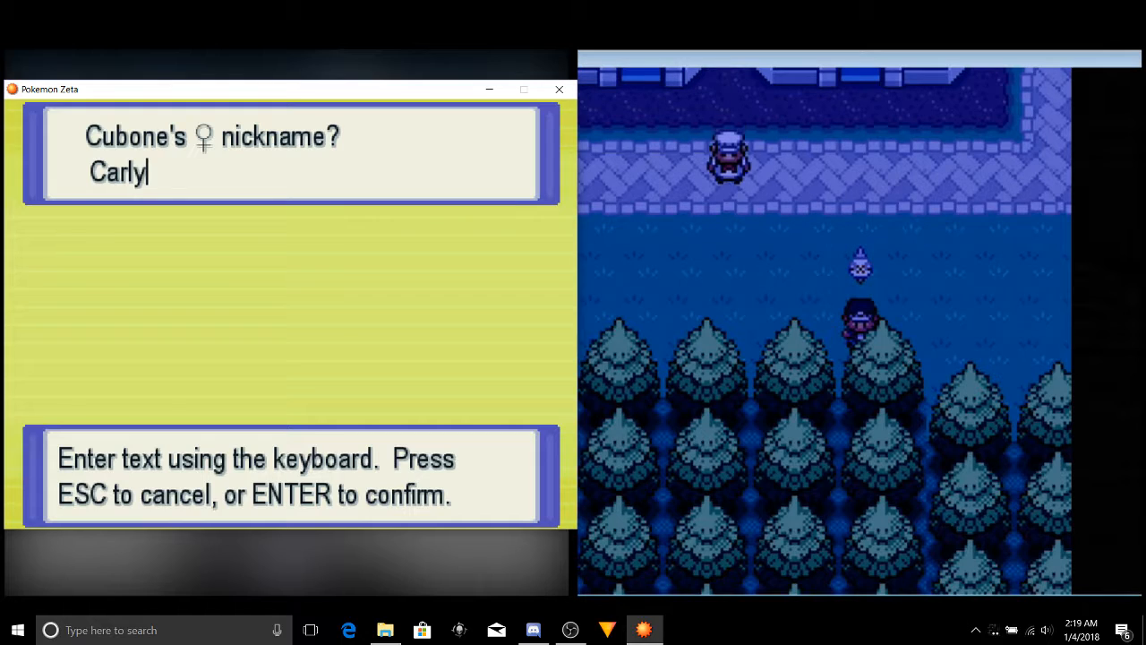
key(enter)
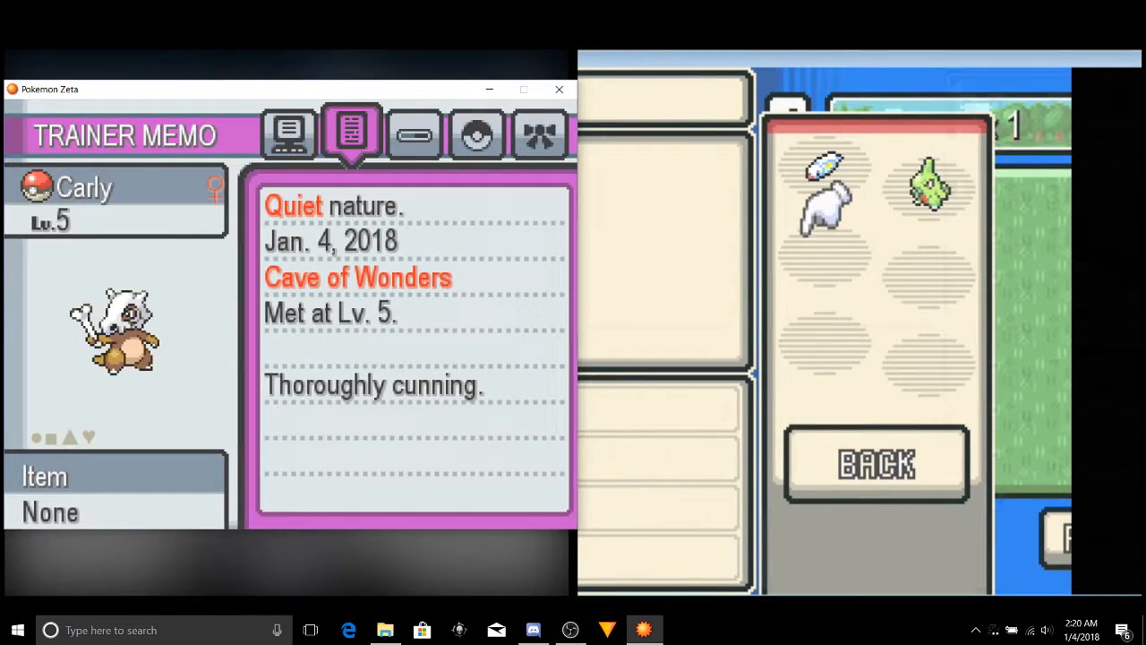
Step: Page through Carly's summary to her Trainer Memo: Quiet nature, met at Cave of Wonders
click(414, 134)
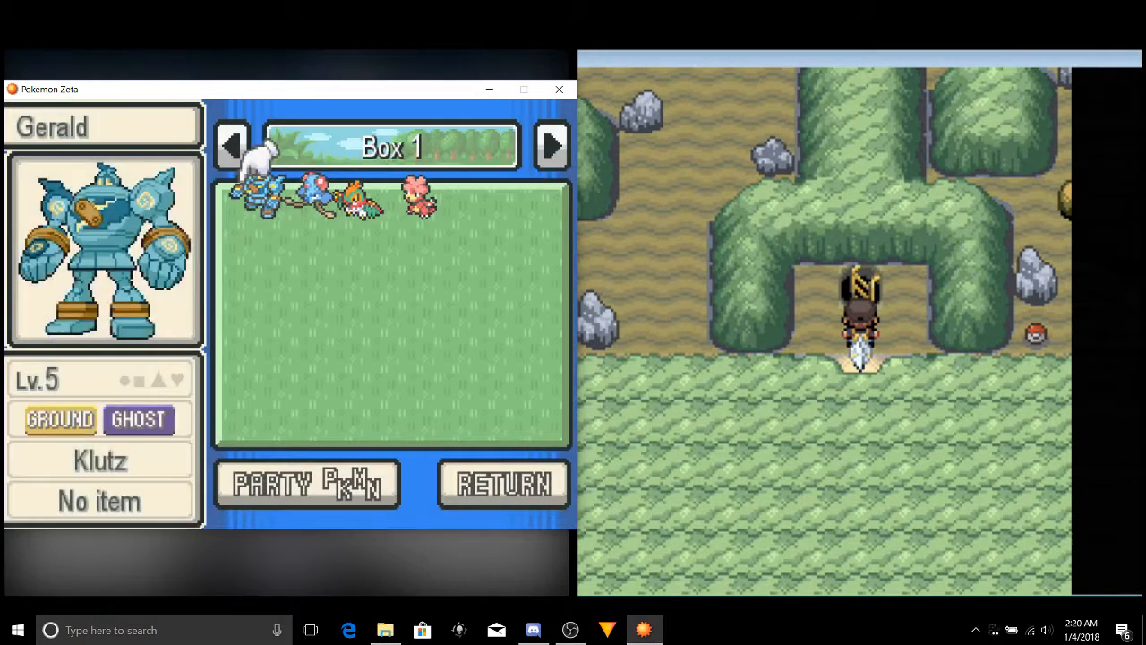
Step: Show the party list beside Box 1 and select a party slot
click(308, 483)
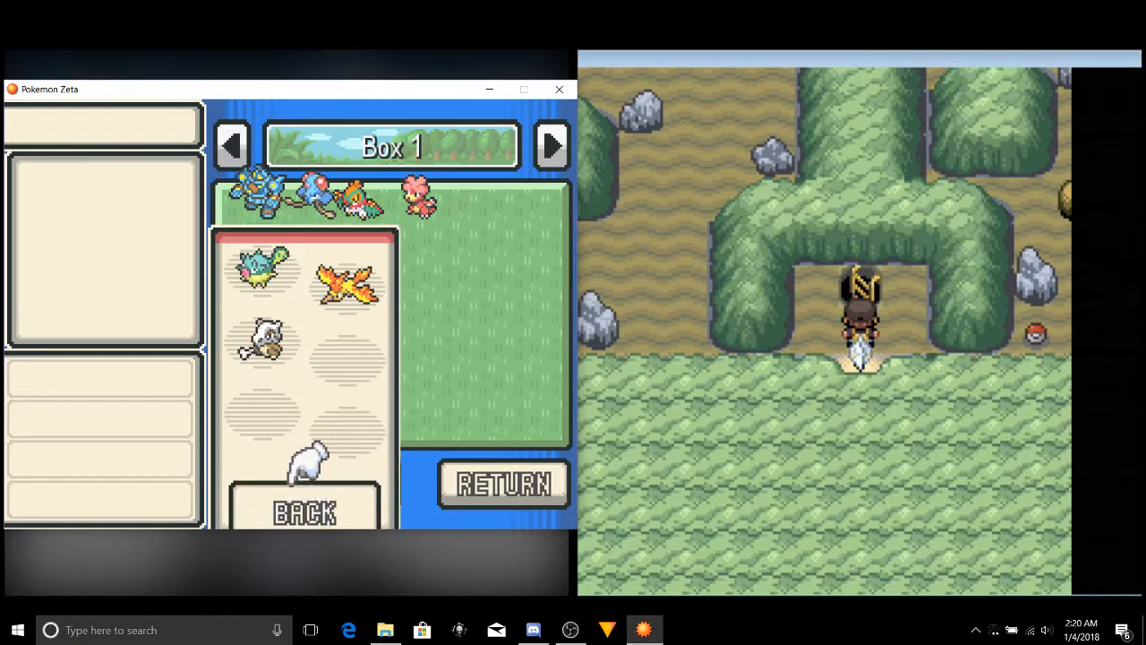
click(259, 337)
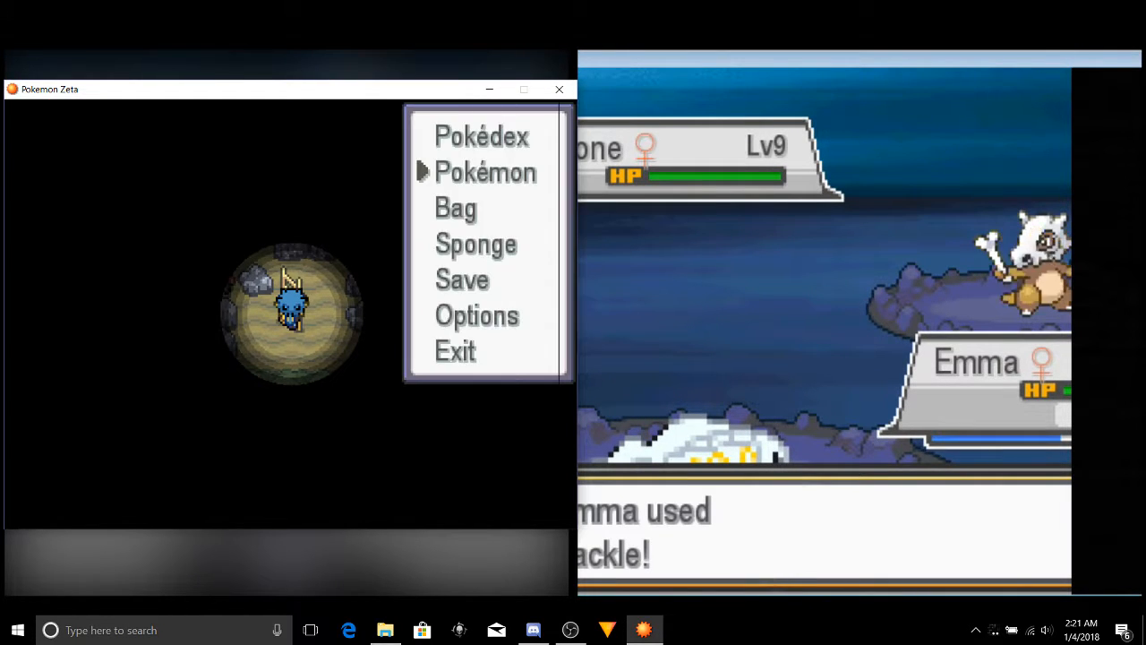
Step: Enter the battle against the level 9 Charizard and choose PuffDaddy's command
click(485, 172)
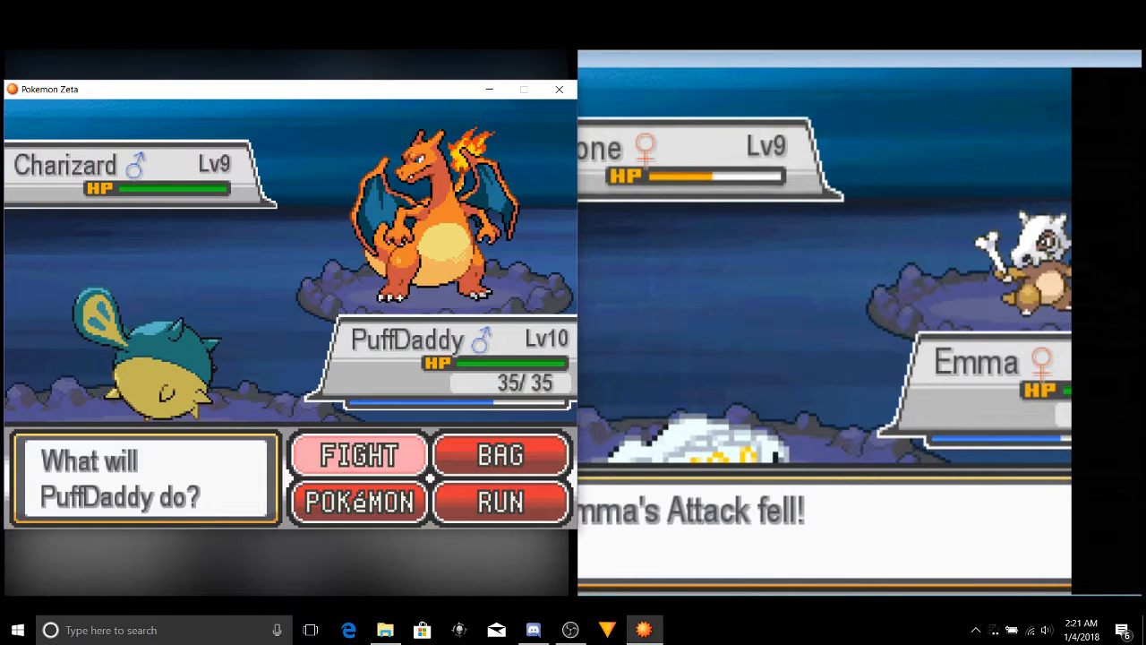
click(358, 455)
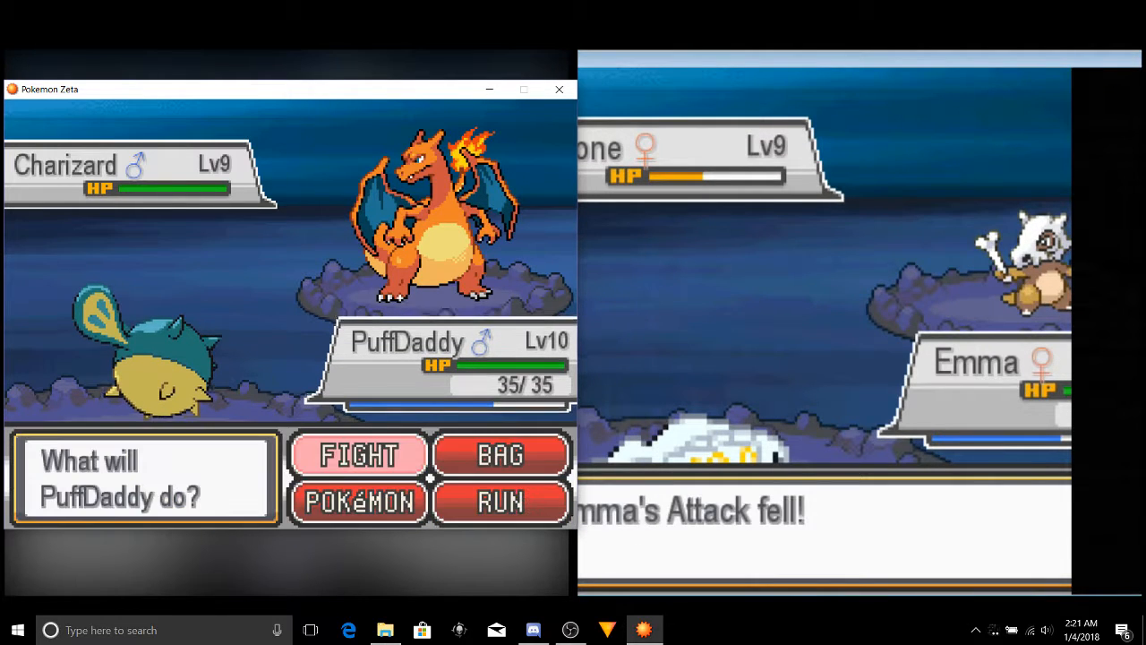
click(358, 501)
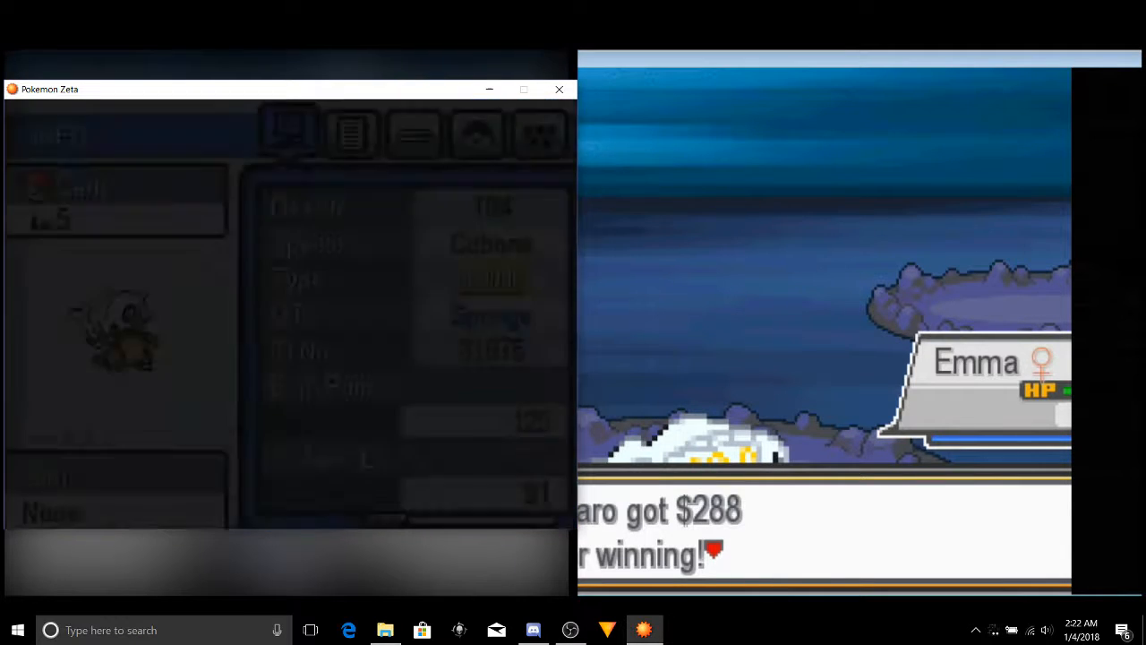
Step: Review Carly's EV & IV page with Lightningrod and her moves Growl and Tail Whip
click(412, 134)
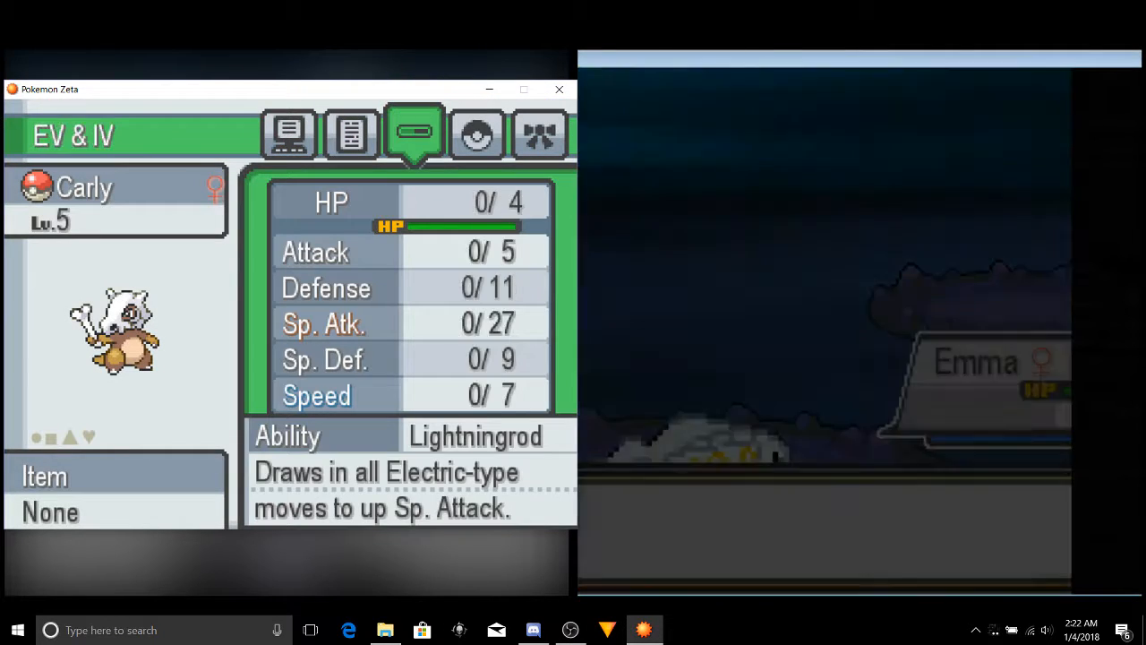
click(476, 134)
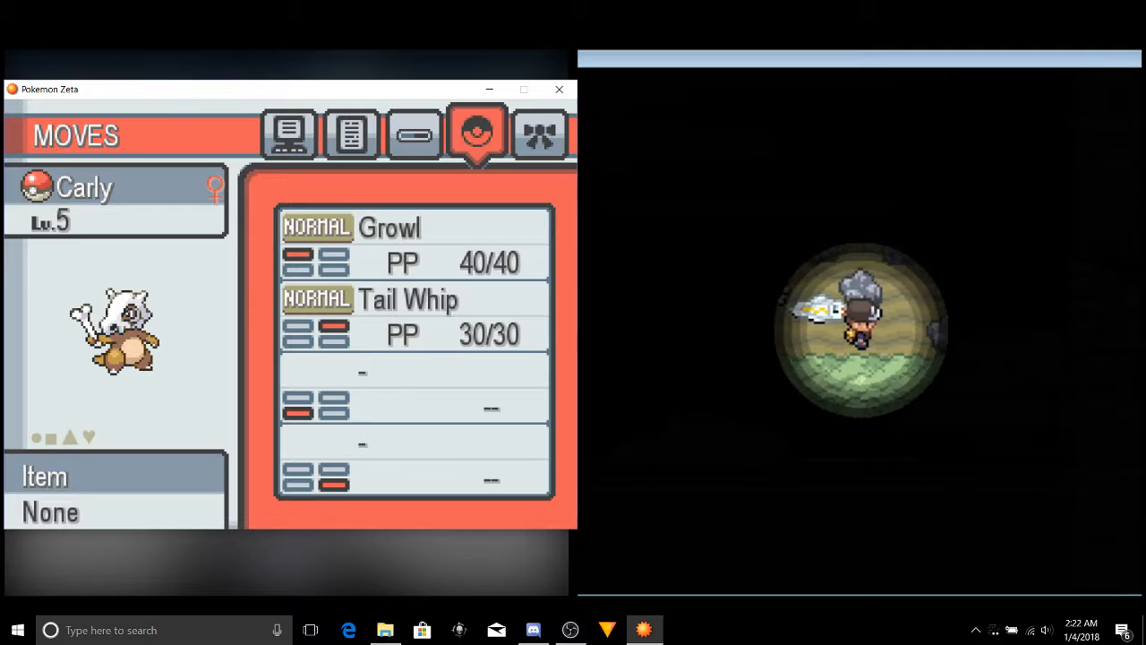
click(409, 299)
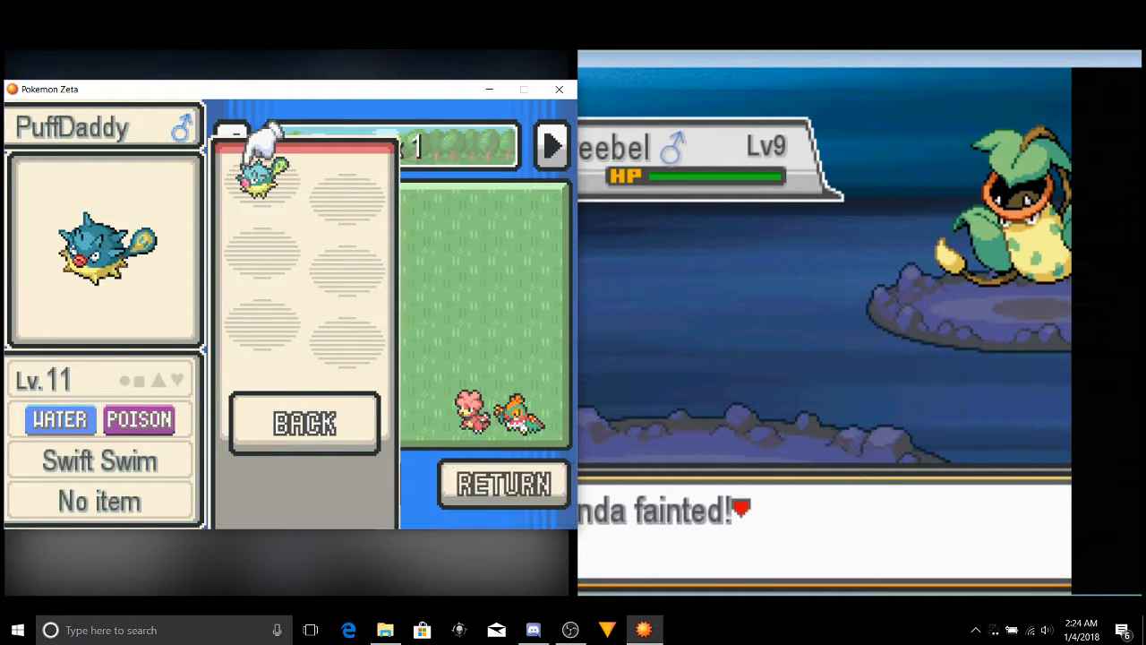
Step: Try depositing PuffDaddy, pick Matt from Box 24 and finish box operations
click(501, 484)
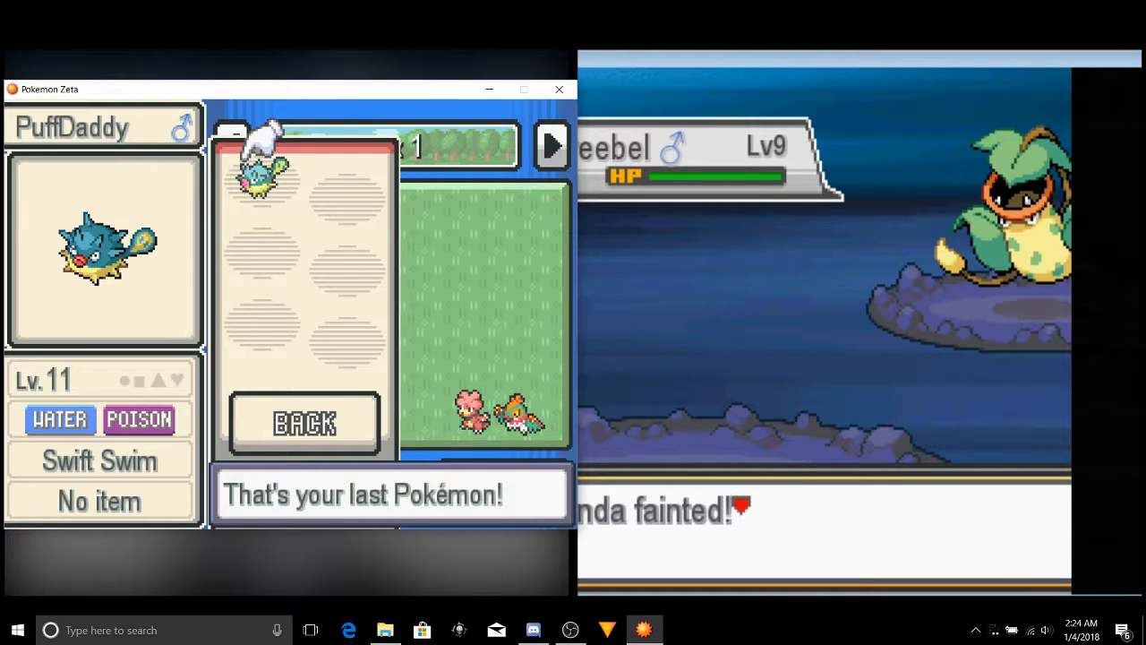
click(304, 423)
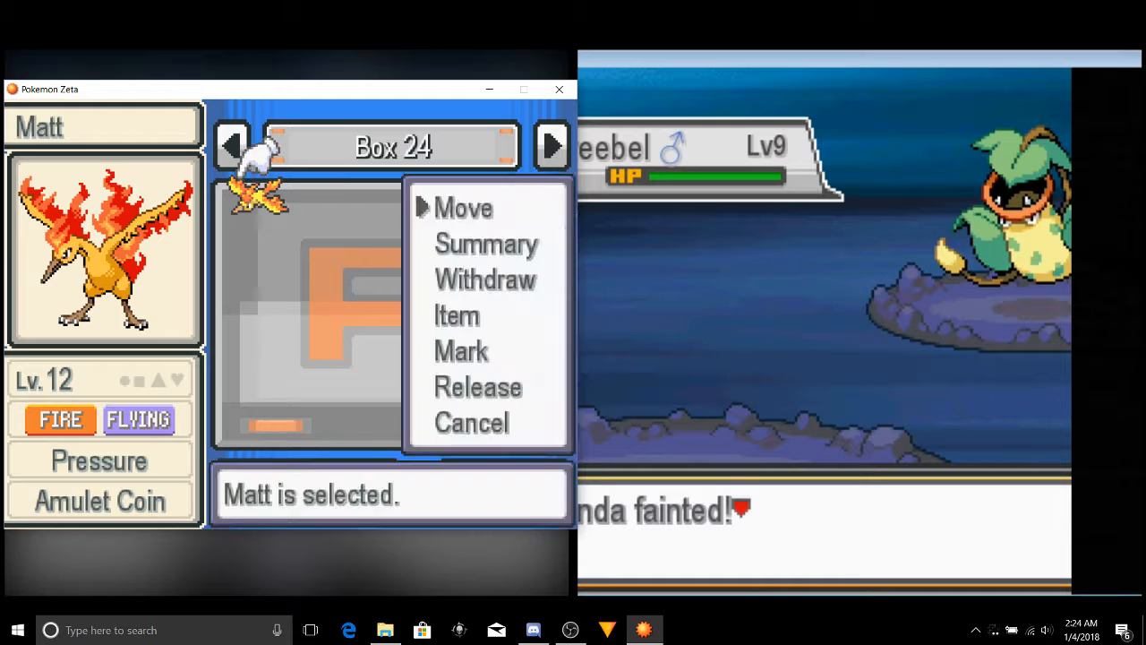
click(487, 243)
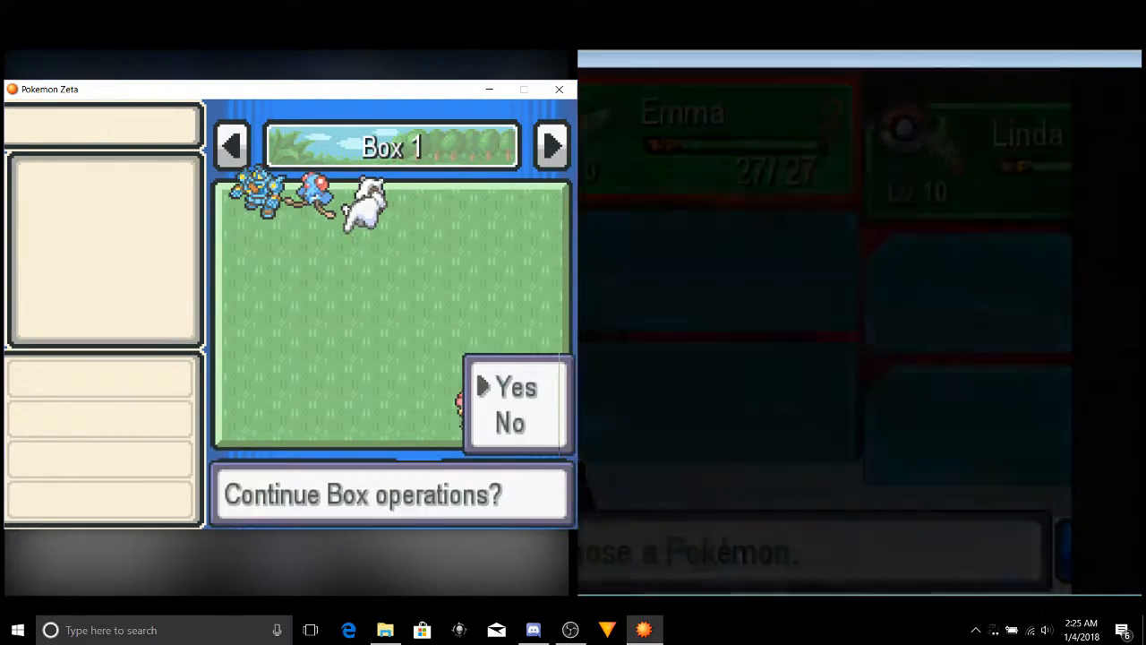
click(516, 387)
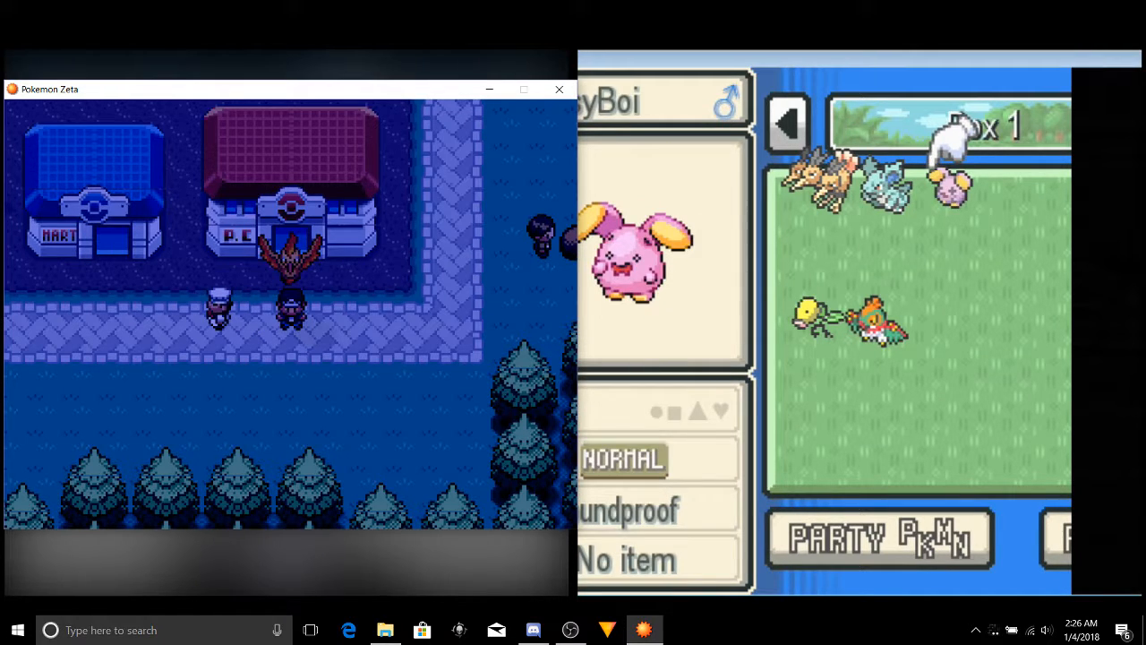
Step: Walk the trainer south onto the town path outside the Pokémon Center
key(Down)
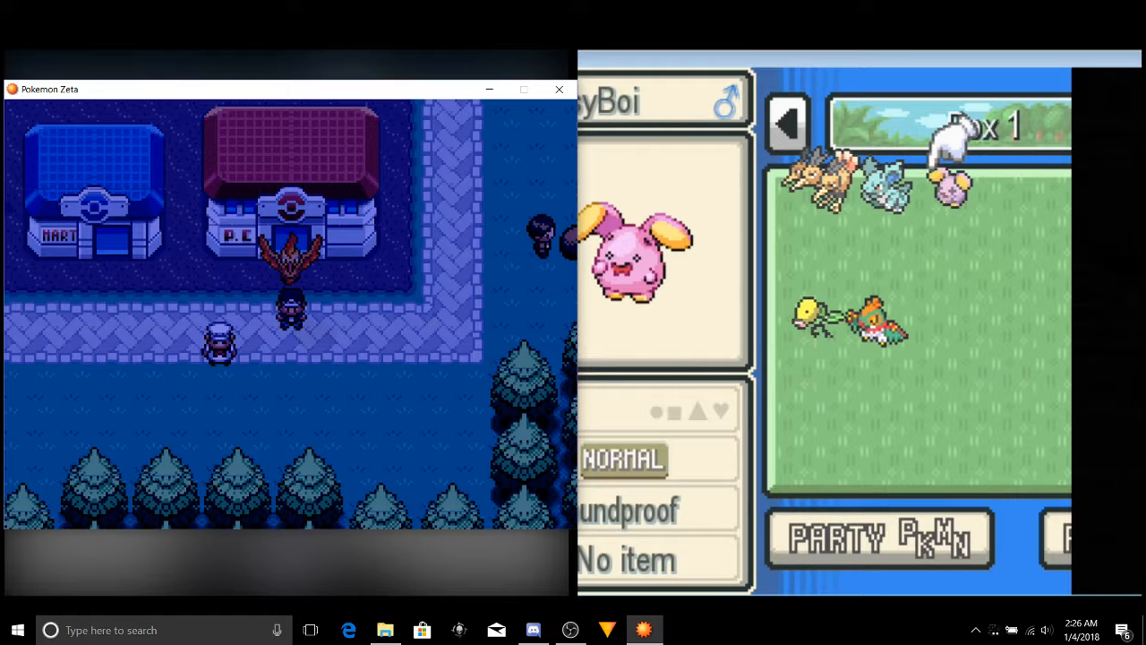